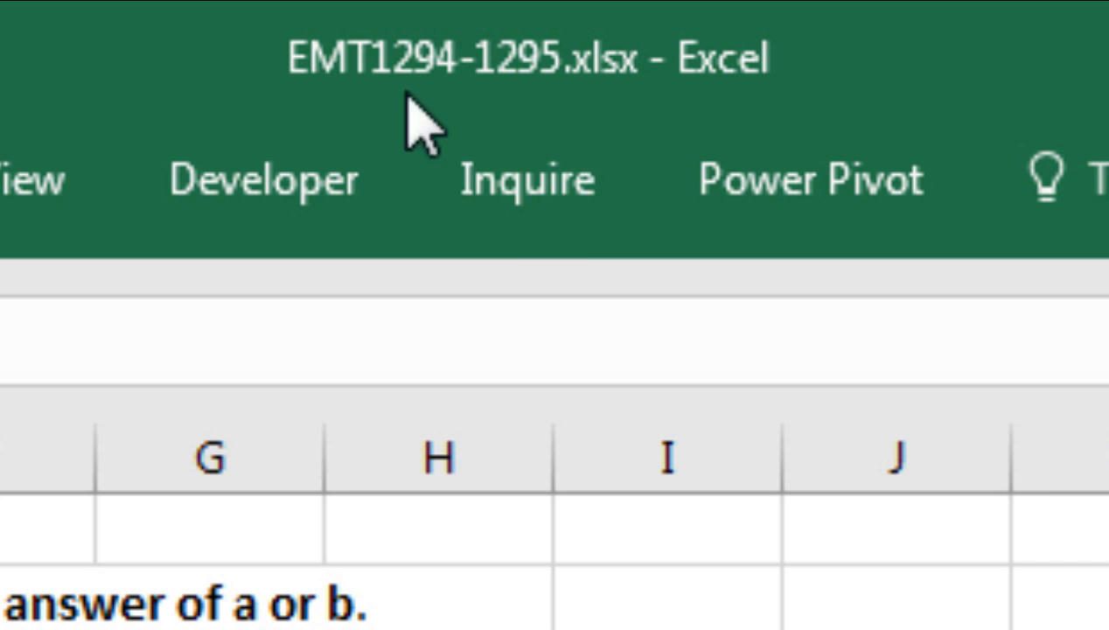
pyautogui.moveTo(569, 131)
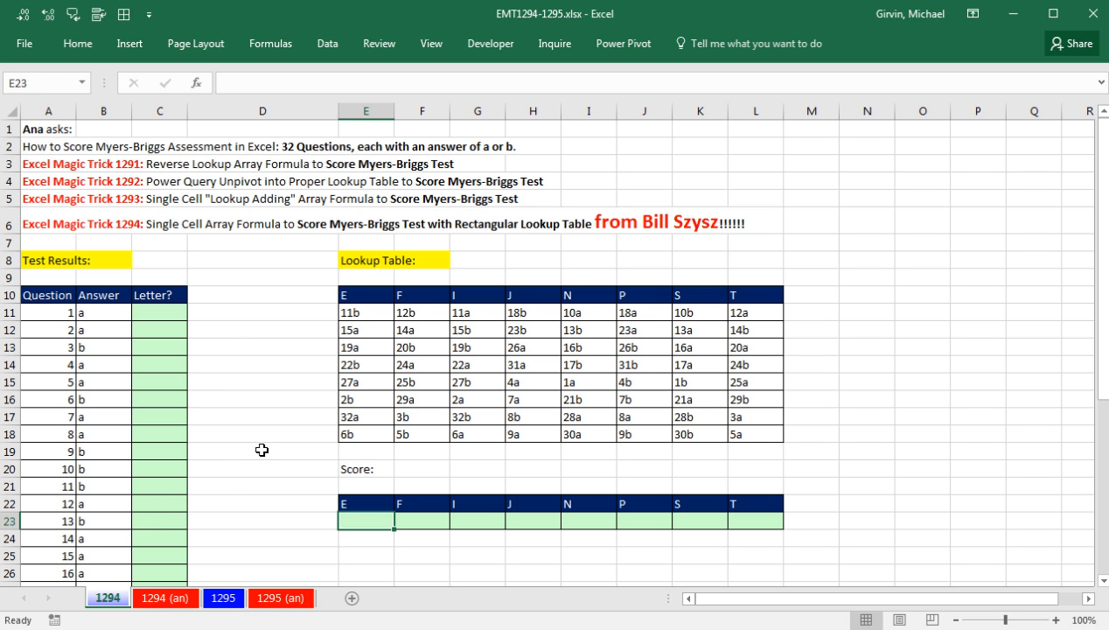
pyautogui.moveTo(154, 198)
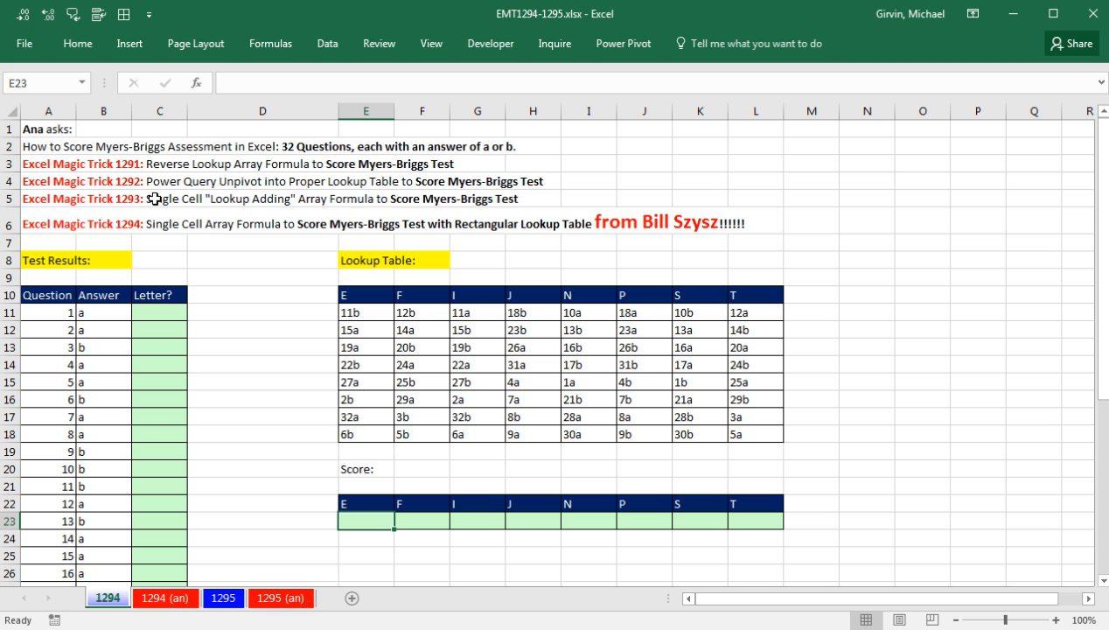
pyautogui.moveTo(417, 181)
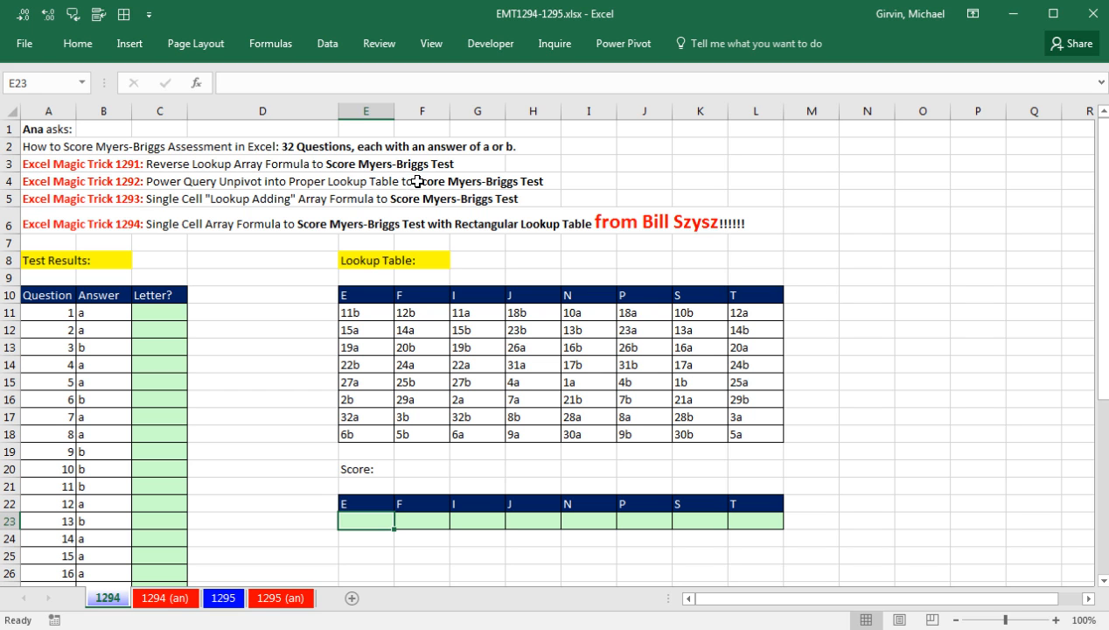
pyautogui.moveTo(504, 181)
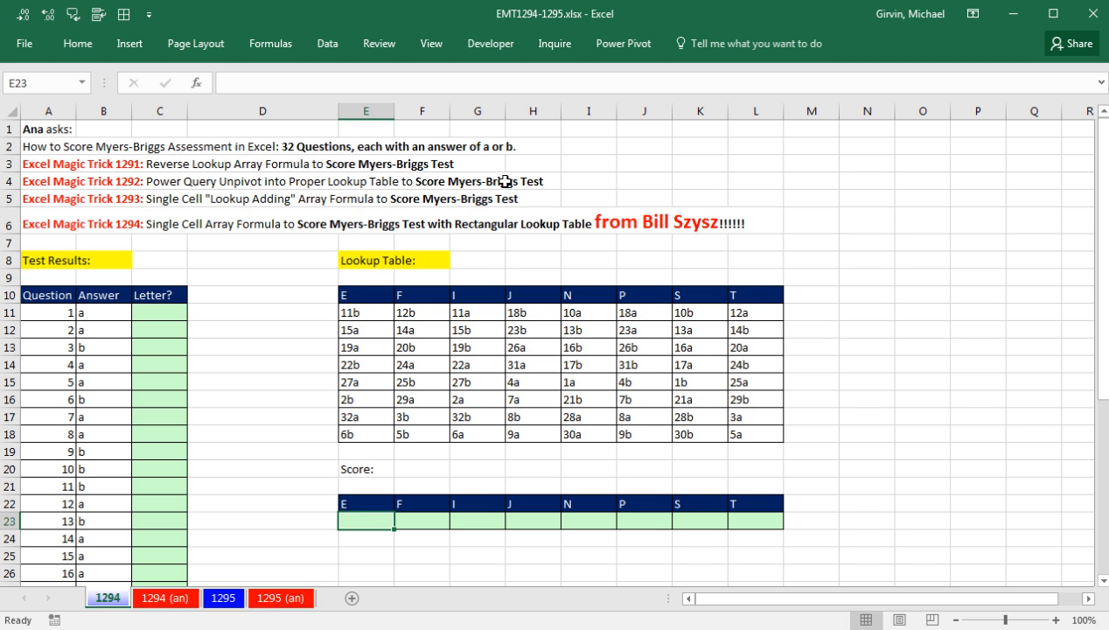
# Step: Select the lookup table codes, then delete the Letter? helper column and blank column D
pyautogui.moveTo(343, 294); pyautogui.dragTo(770, 330)
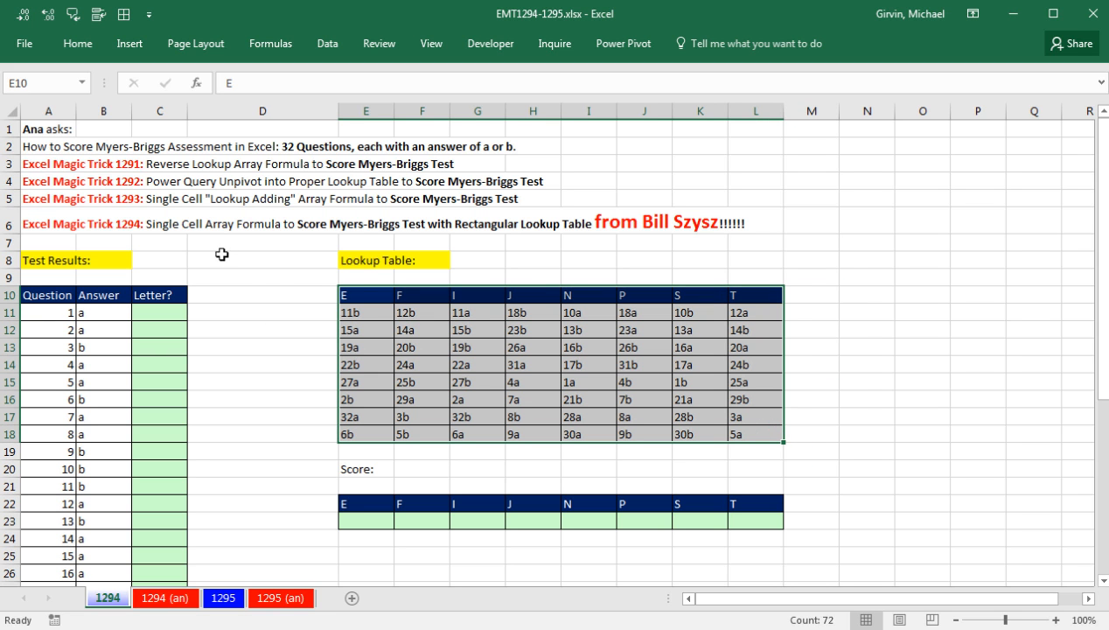
pyautogui.moveTo(152, 204)
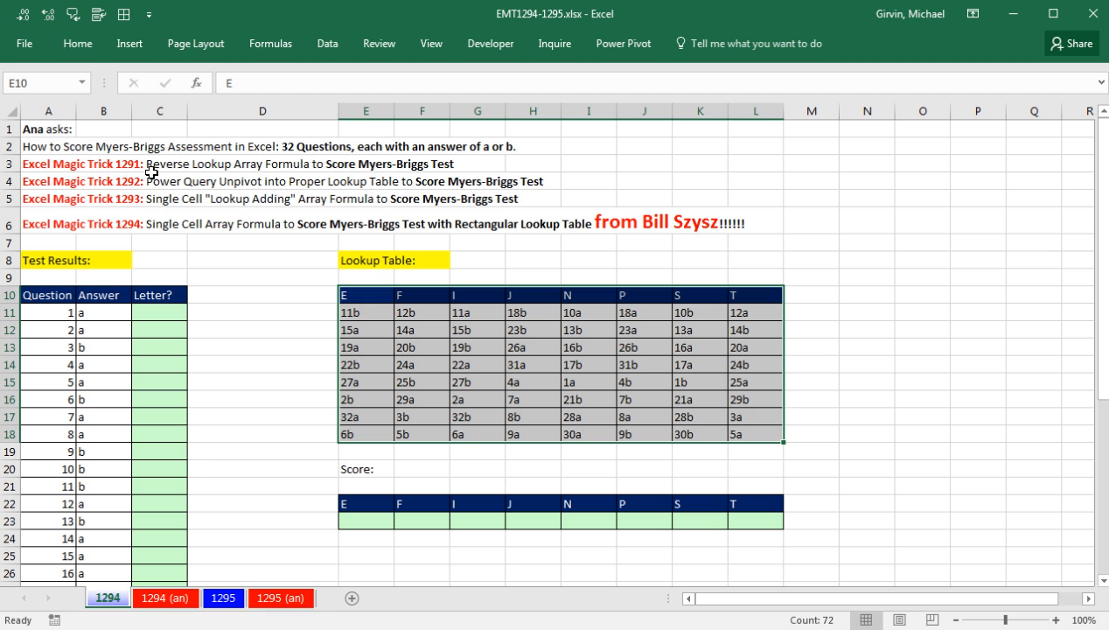
pyautogui.moveTo(335, 315)
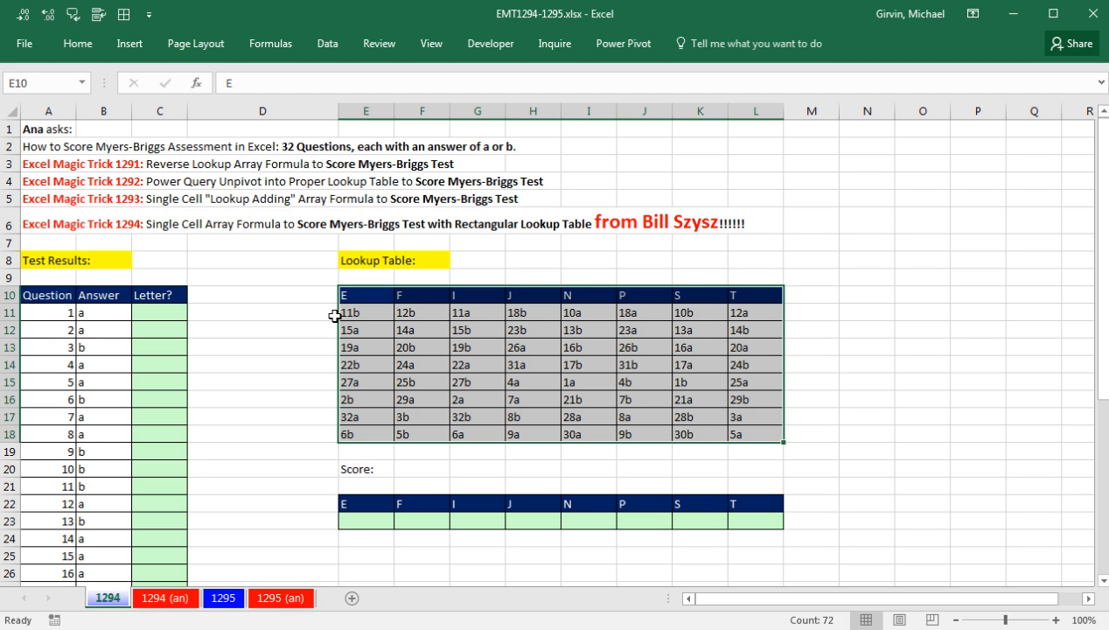
pyautogui.moveTo(357, 306)
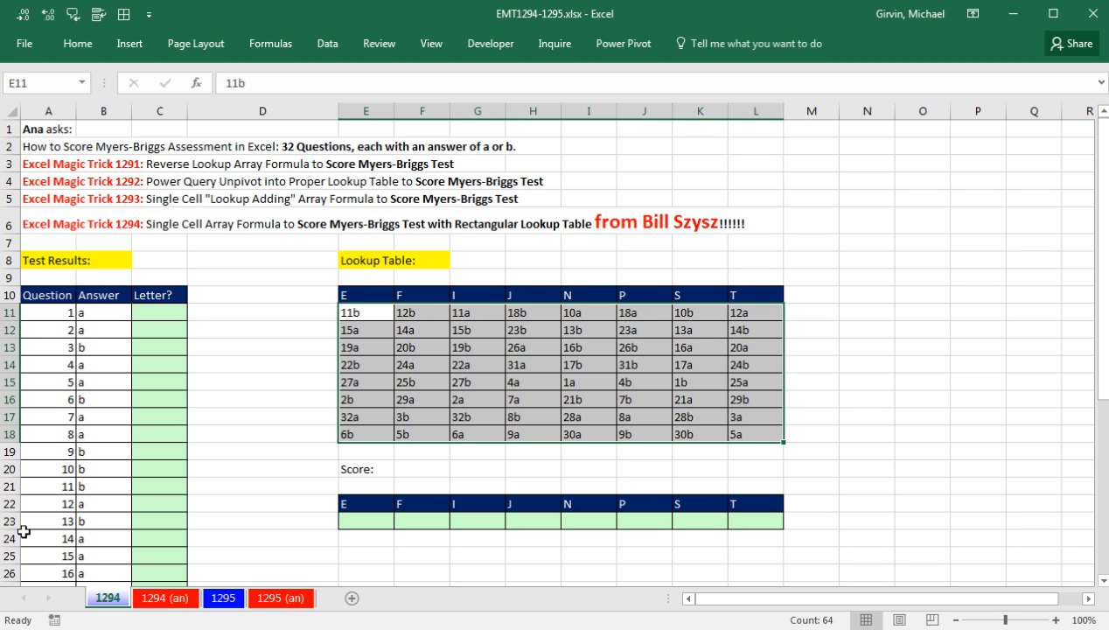
pyautogui.moveTo(343, 319)
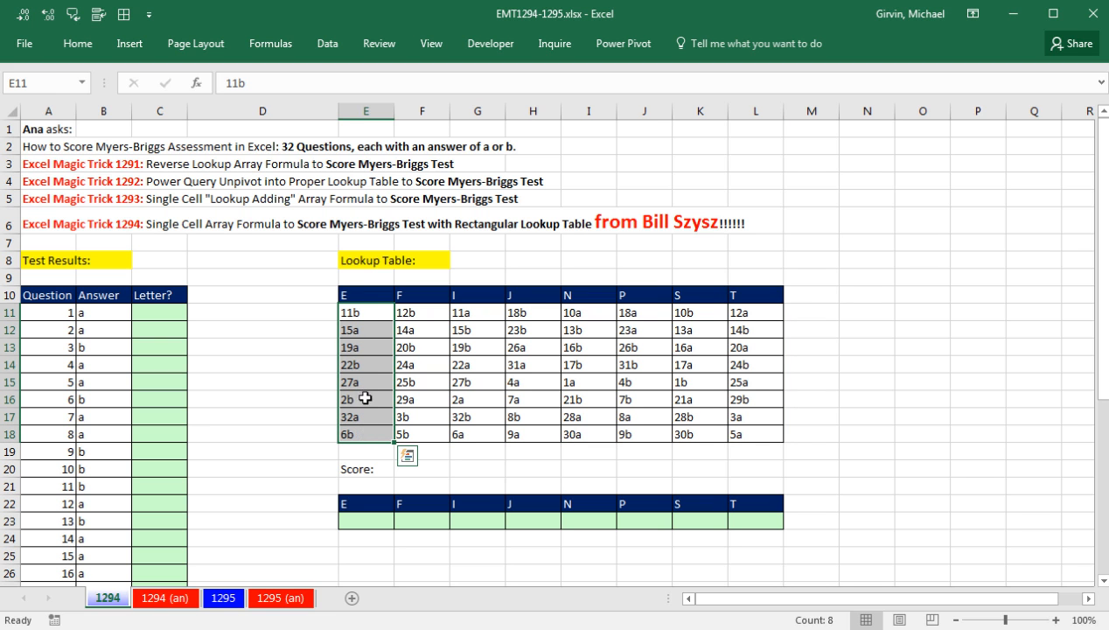
pyautogui.moveTo(355, 456)
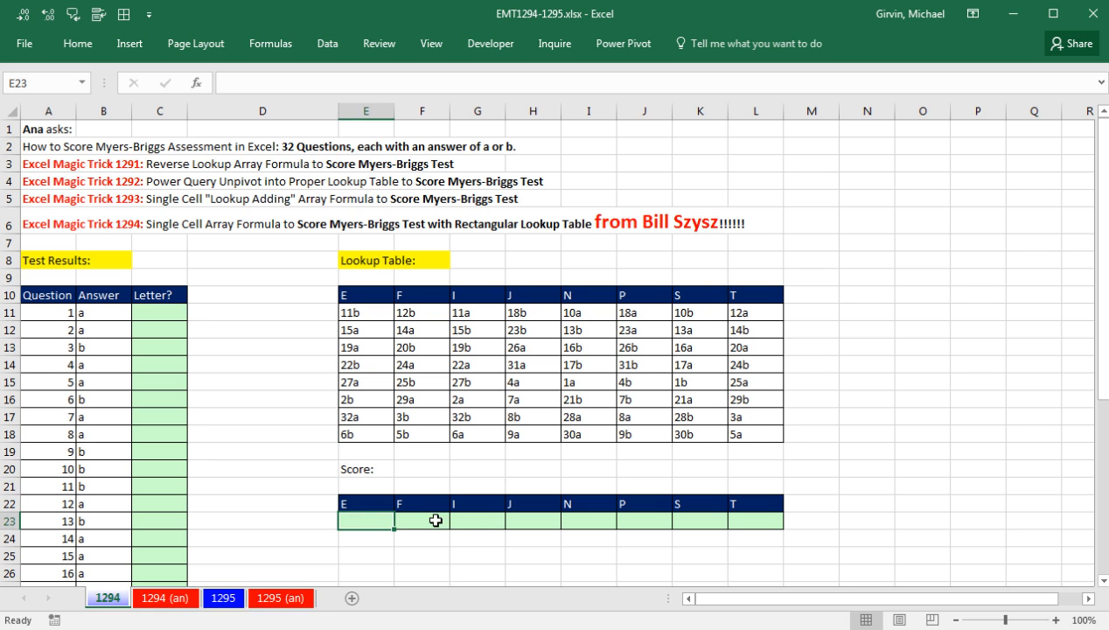
pyautogui.click(477, 313)
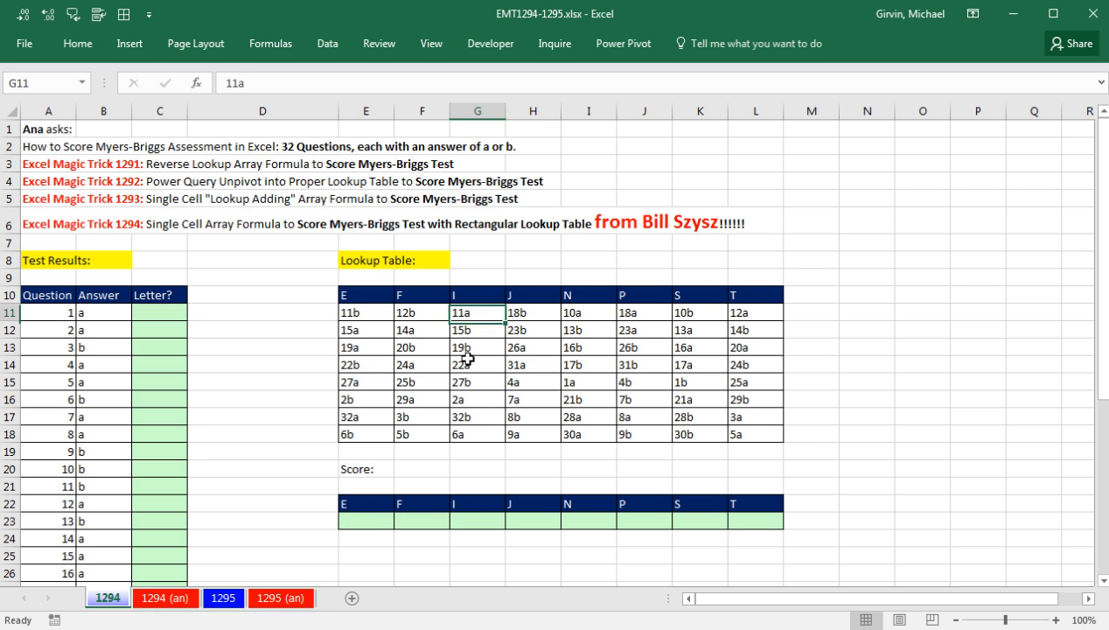
pyautogui.moveTo(476, 329); pyautogui.dragTo(477, 434)
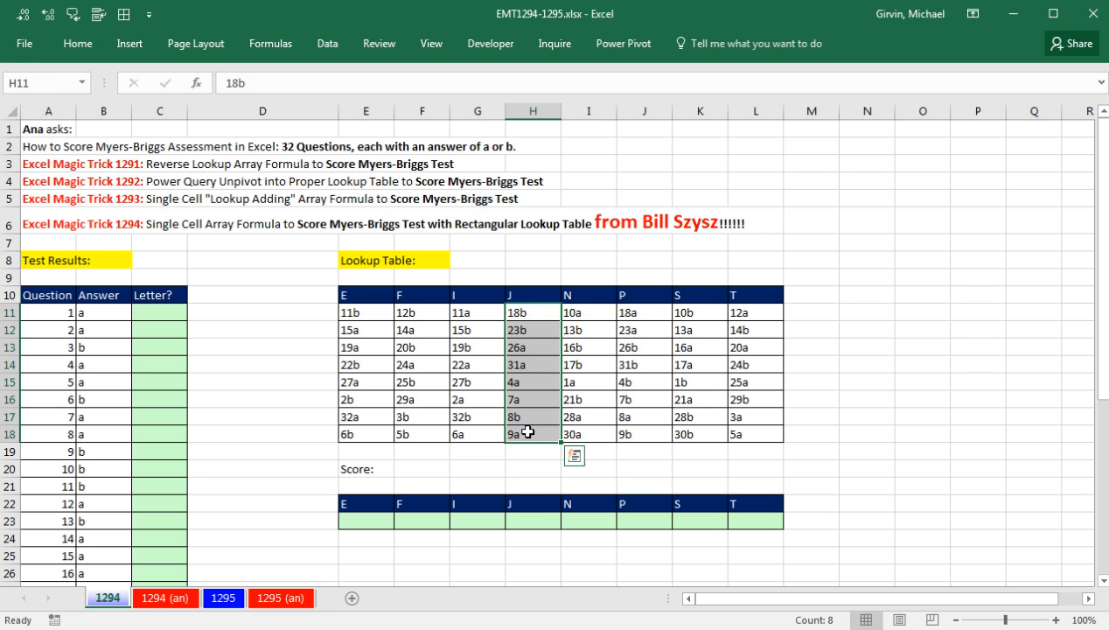
pyautogui.moveTo(537, 315)
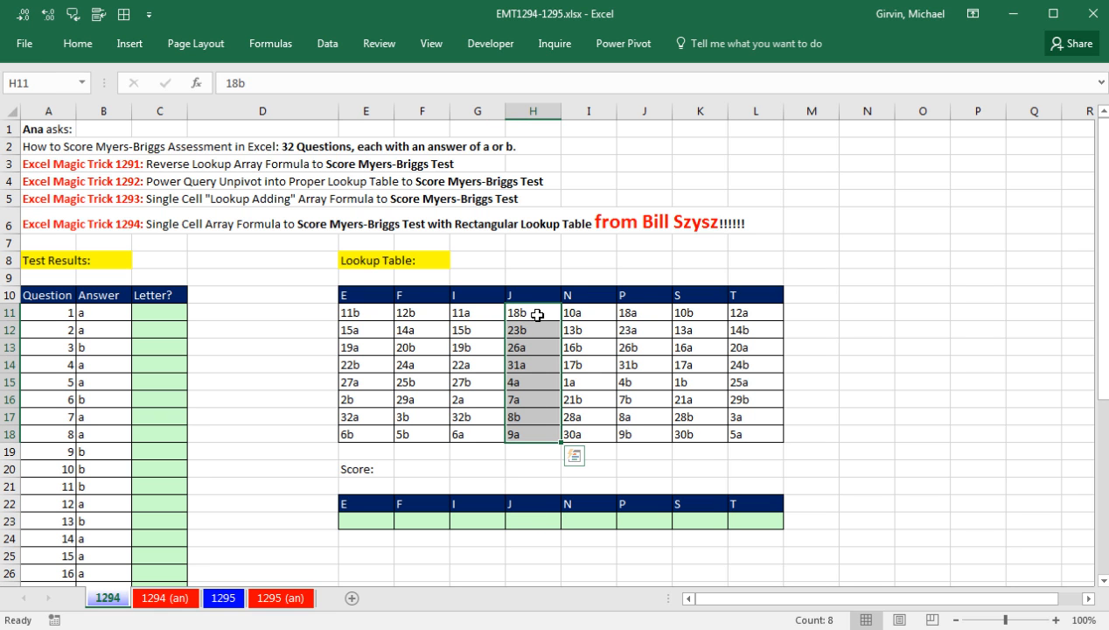
pyautogui.moveTo(530, 424)
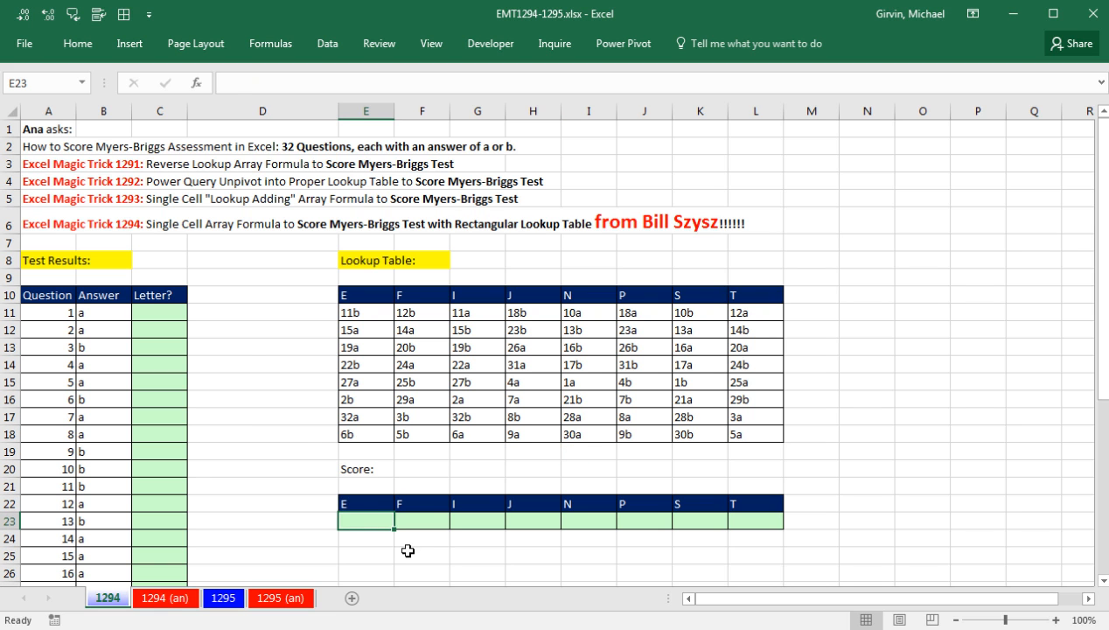
pyautogui.click(158, 110)
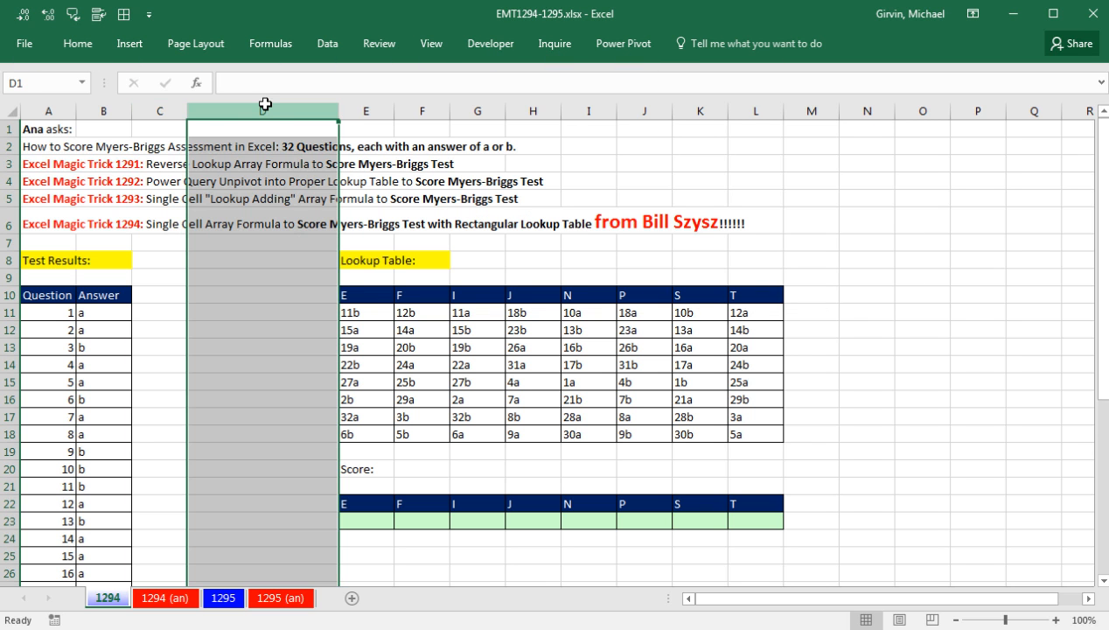
pyautogui.rightClick(262, 104)
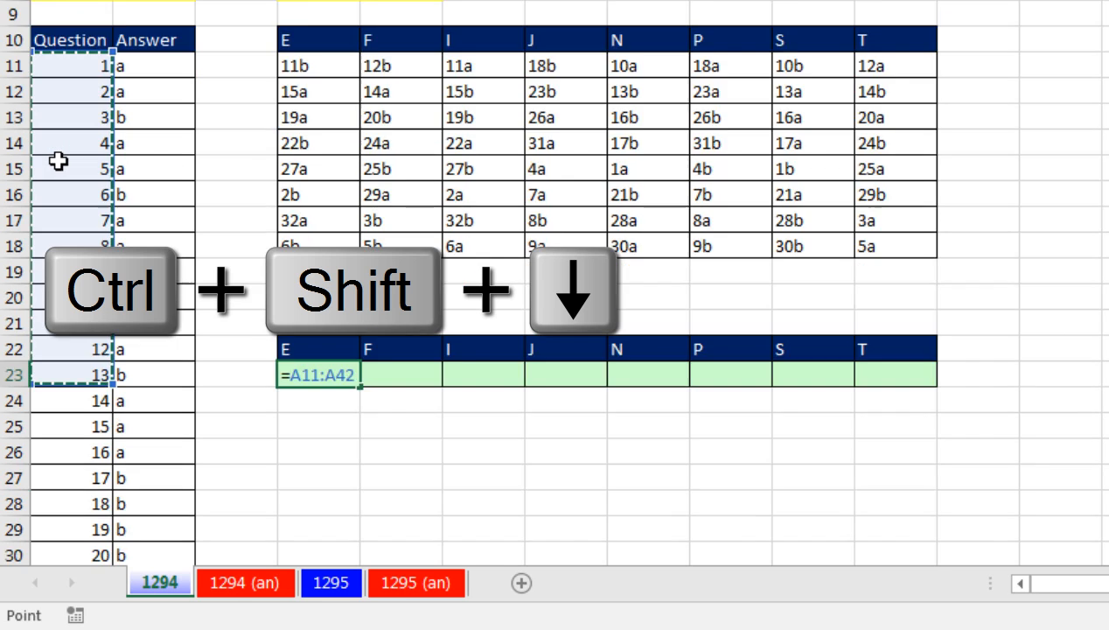
# Step: Build =$A$11:$A$42&$B$11:$B$42 in D23 and preview the joined codes 1a through 32b
pyautogui.press('f4')
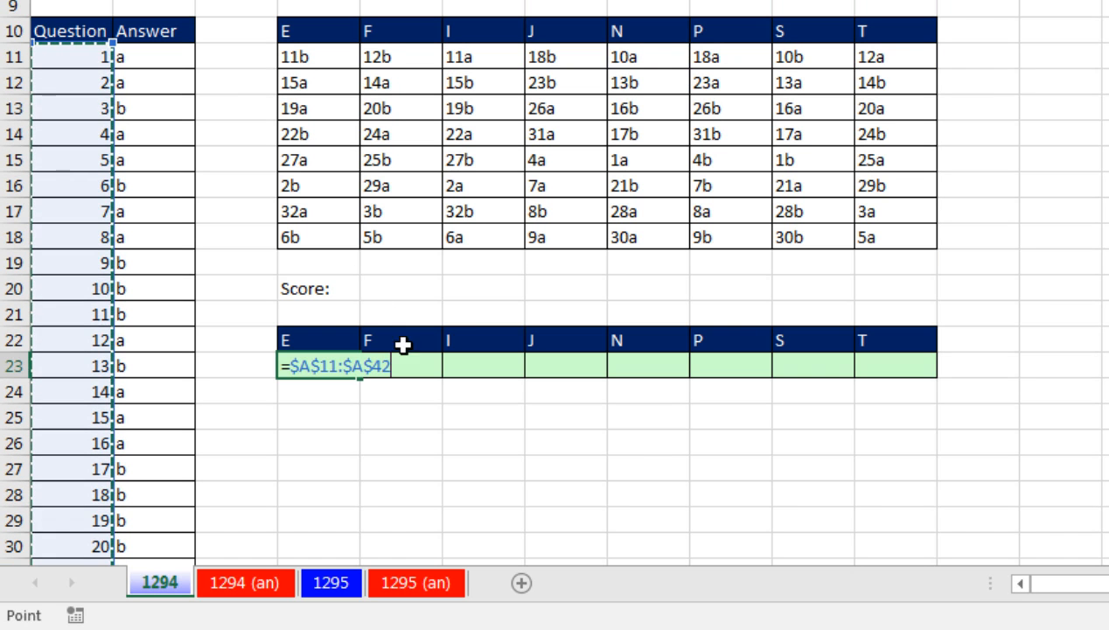
pyautogui.moveTo(459, 411)
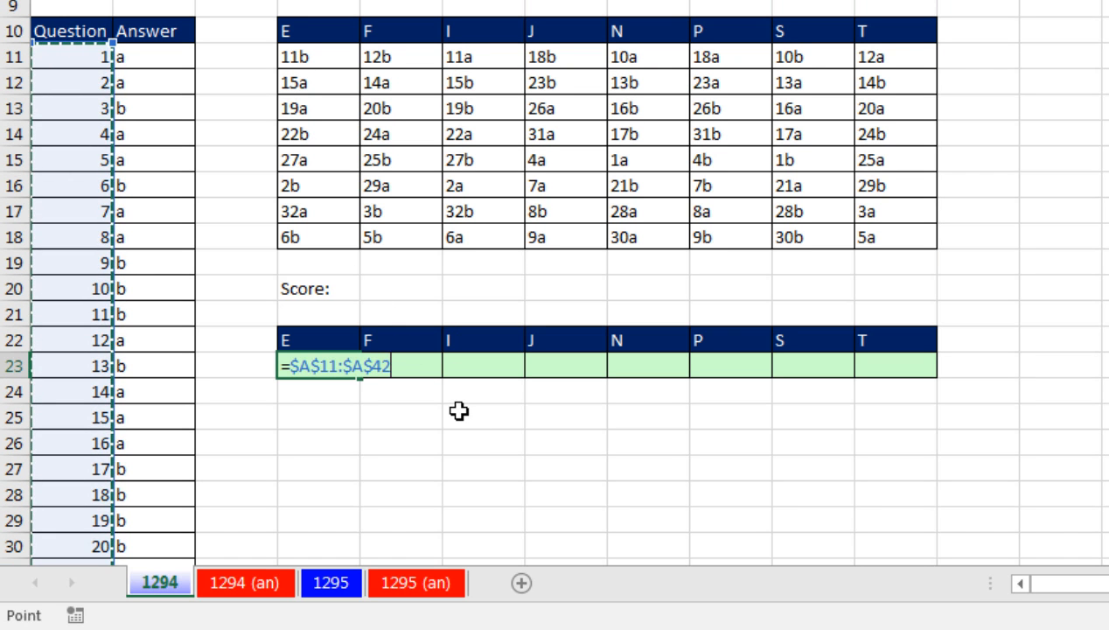
pyautogui.write('&')
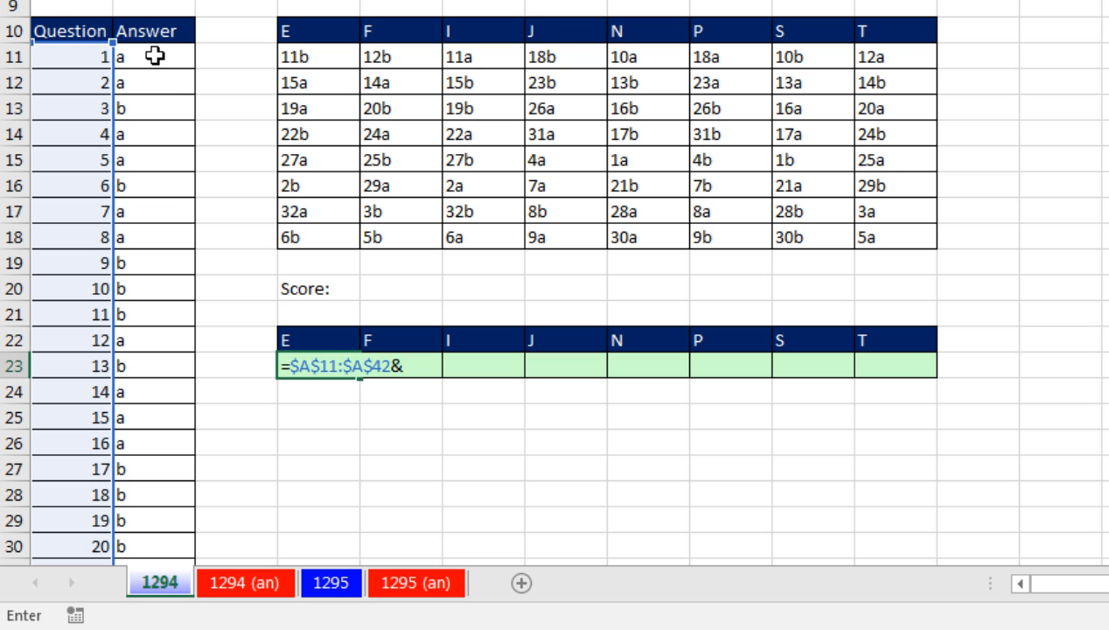
pyautogui.press('ctrl+shift+down')
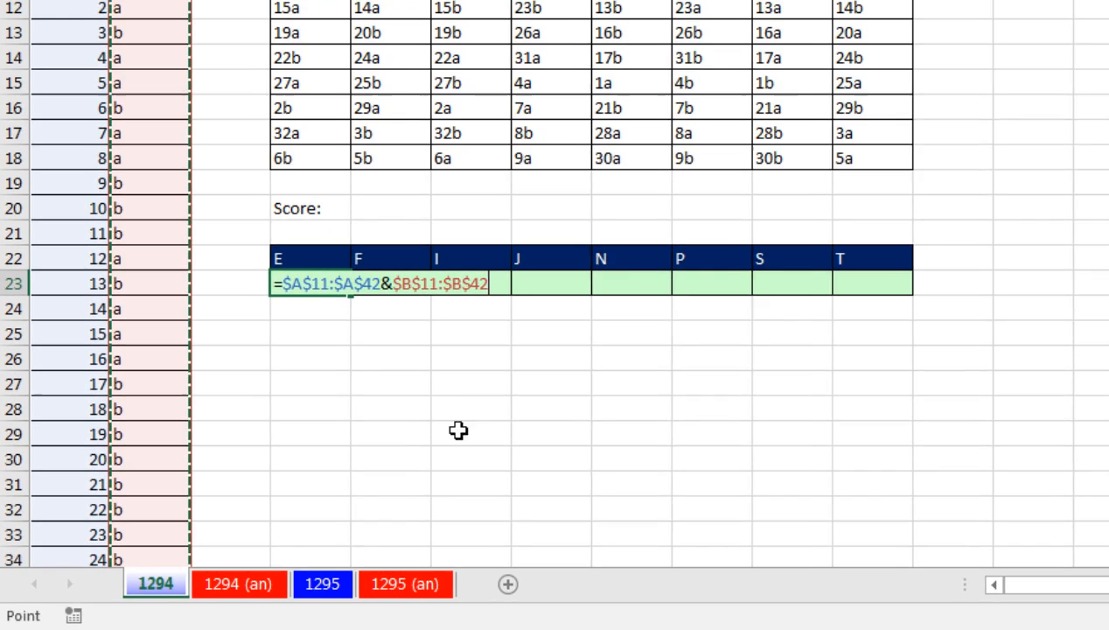
pyautogui.press('F9')
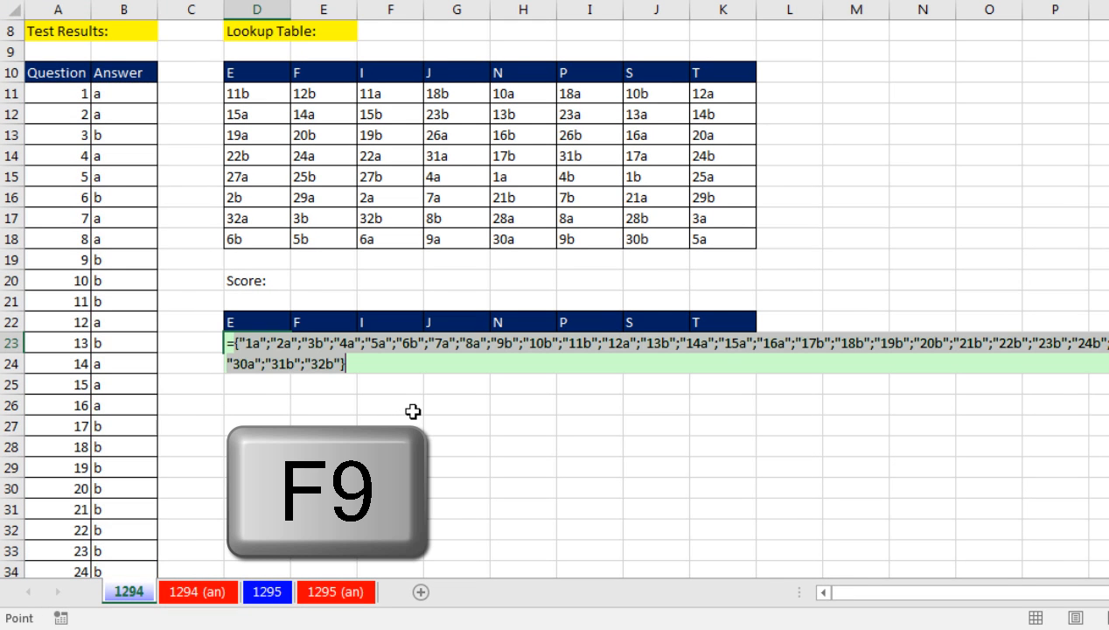
pyautogui.press('f9')
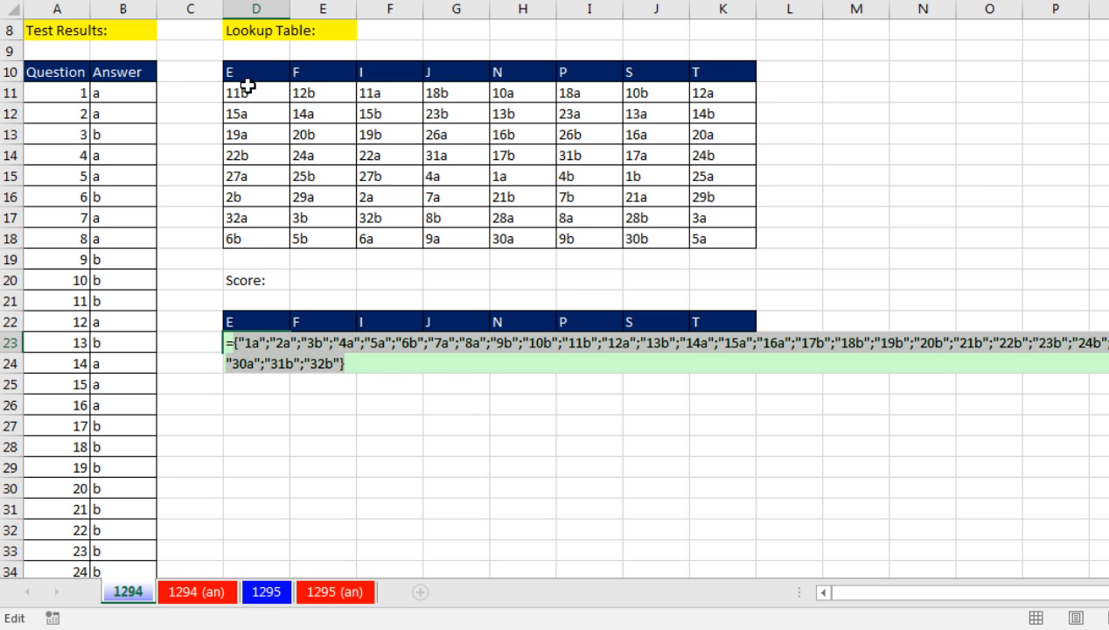
pyautogui.moveTo(245, 242)
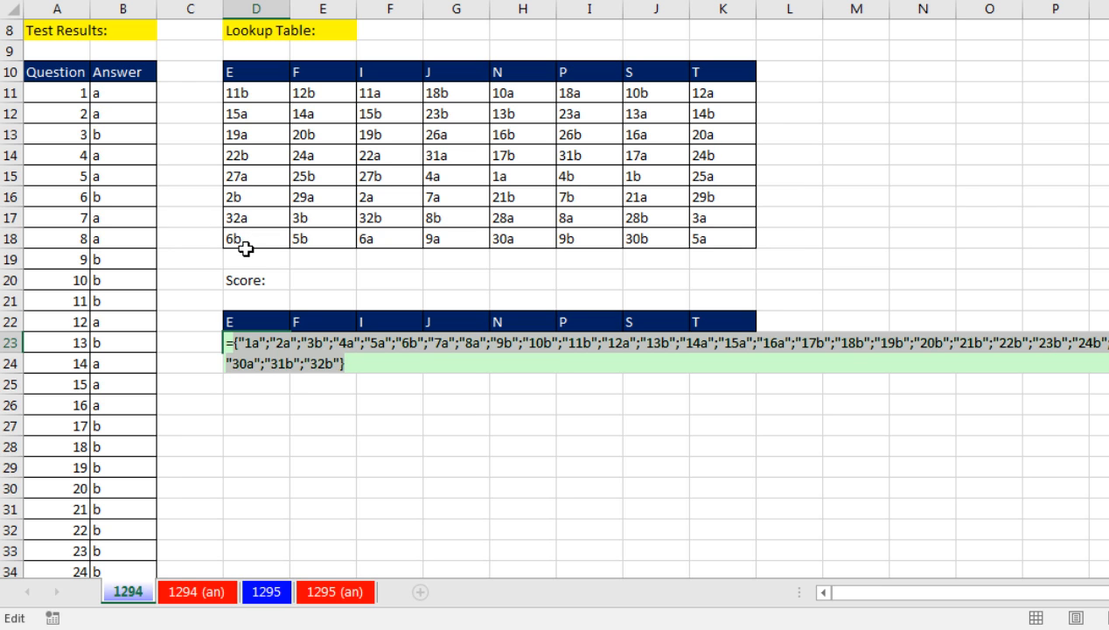
pyautogui.moveTo(223, 293)
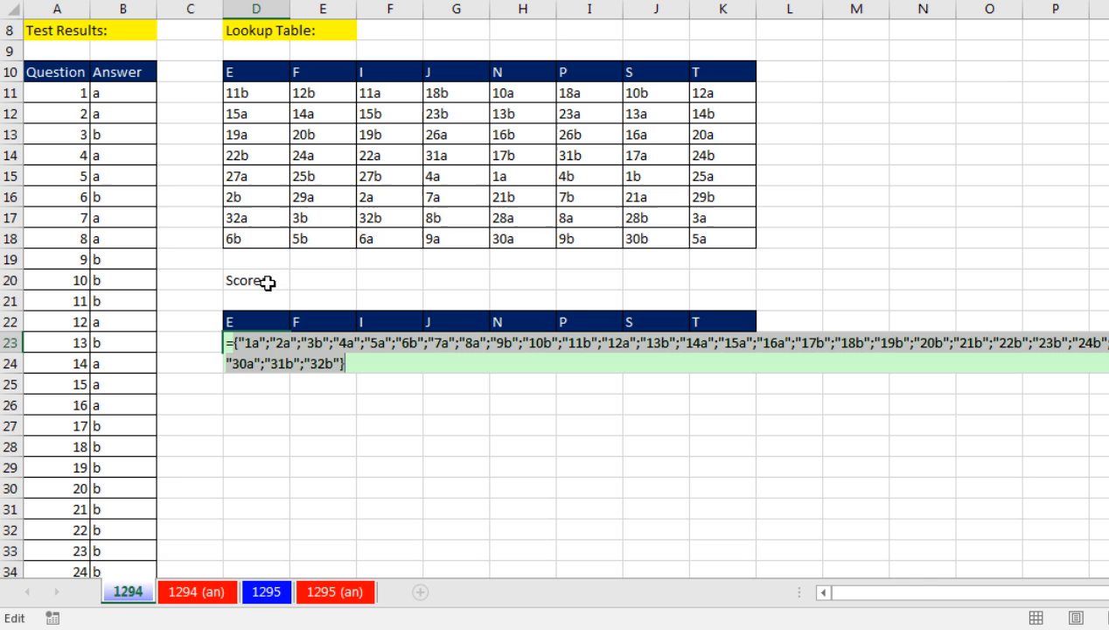
pyautogui.moveTo(331, 90)
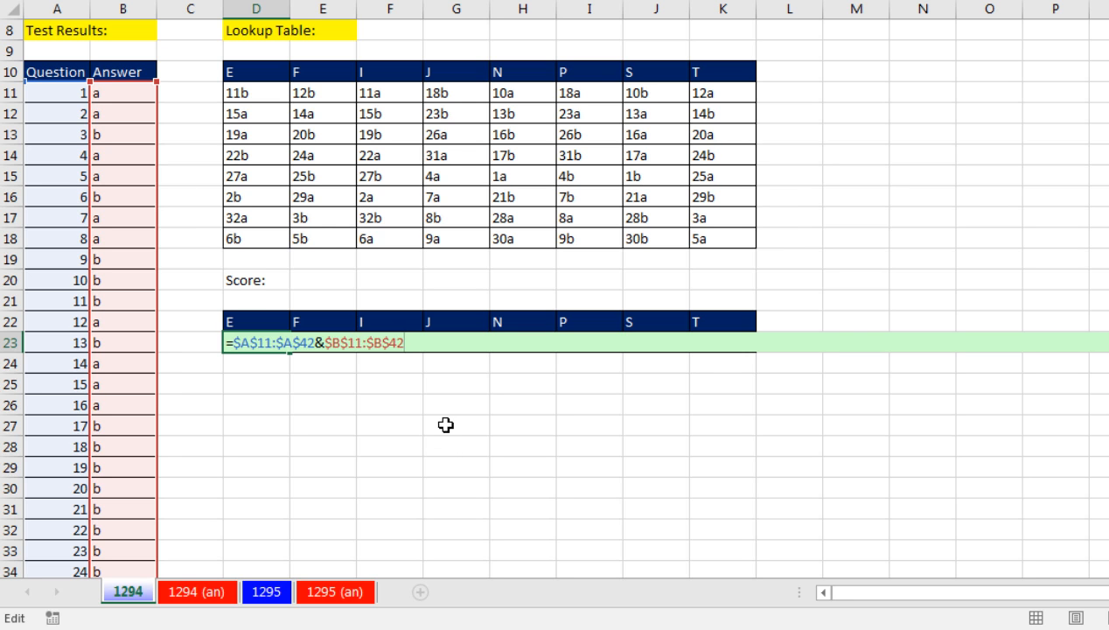
# Step: Compare the joined codes against D11:D18 in D23 and preview the FALSE and #N/A results
pyautogui.write('=')
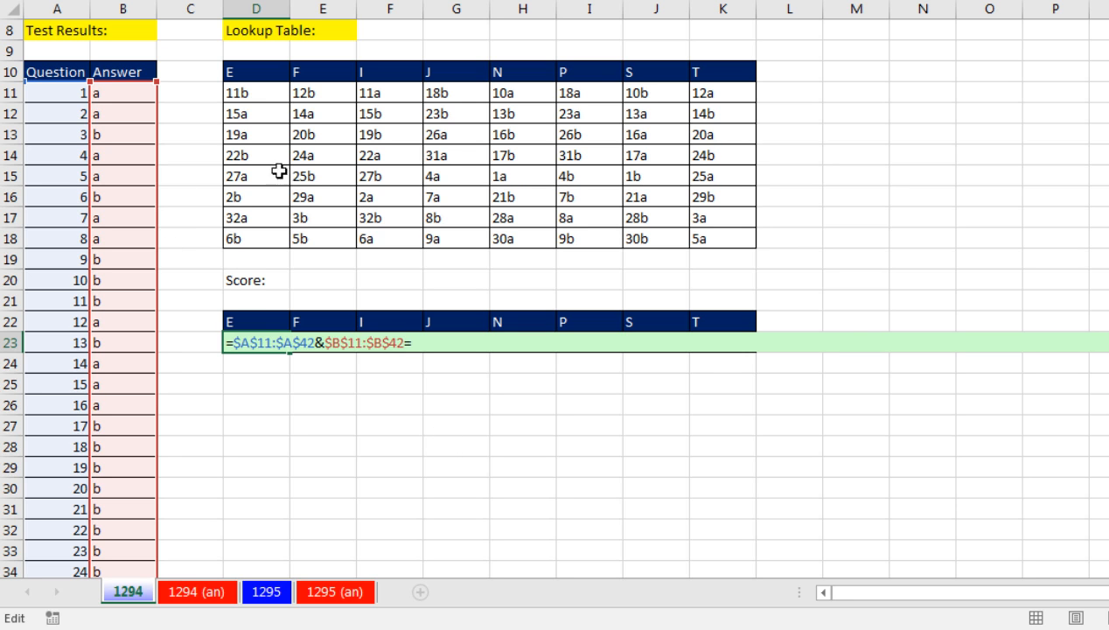
pyautogui.moveTo(258, 92); pyautogui.dragTo(258, 237)
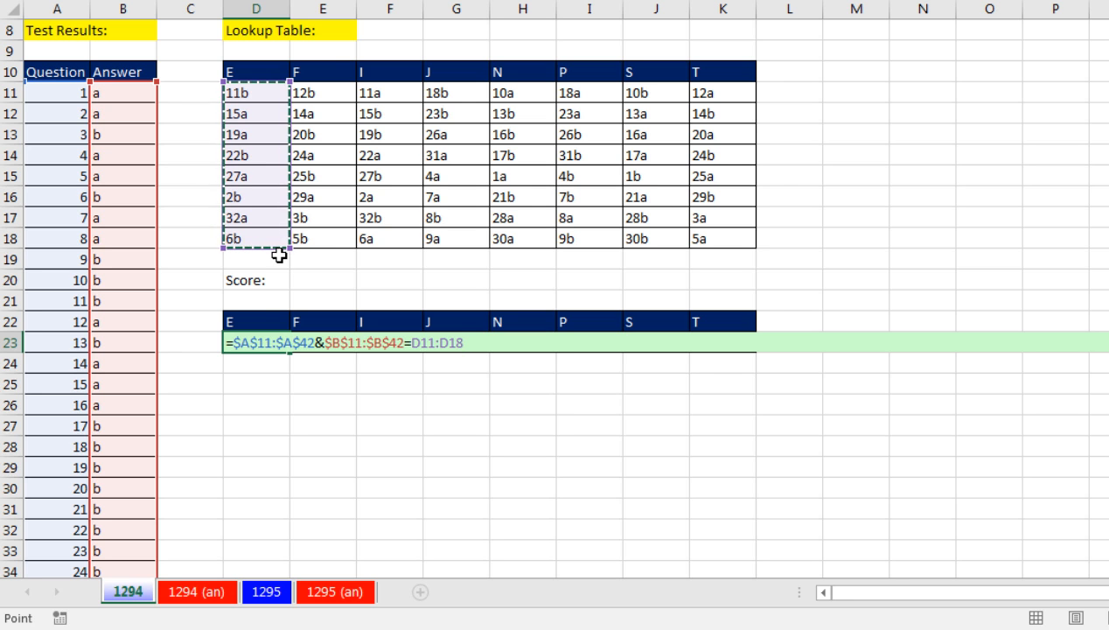
pyautogui.moveTo(386, 305)
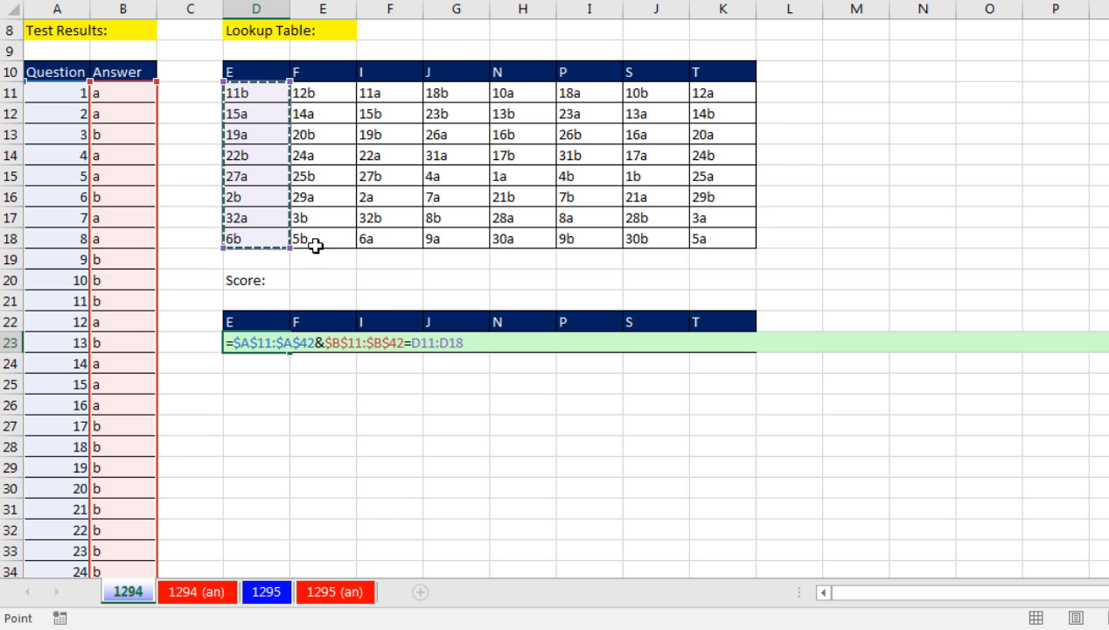
pyautogui.moveTo(94, 223)
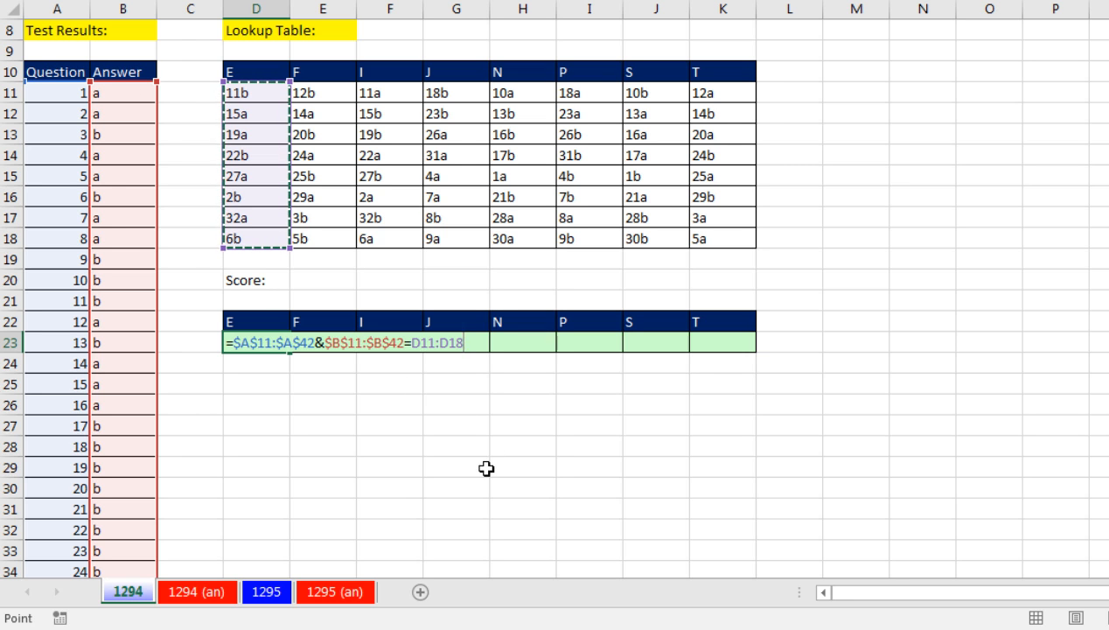
pyautogui.press('f9')
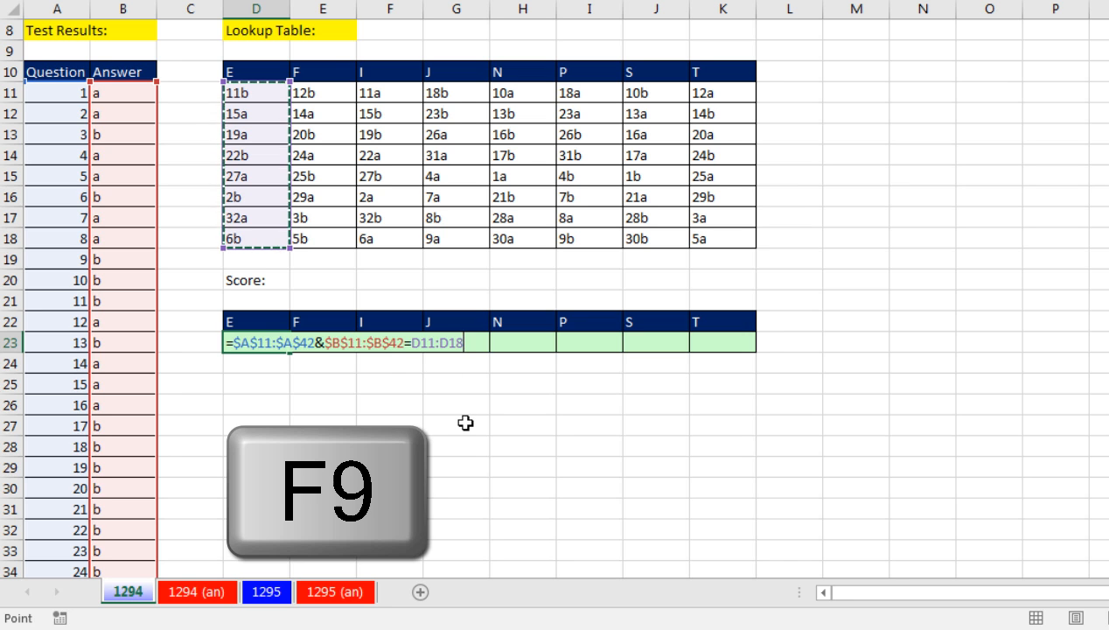
pyautogui.press('f9')
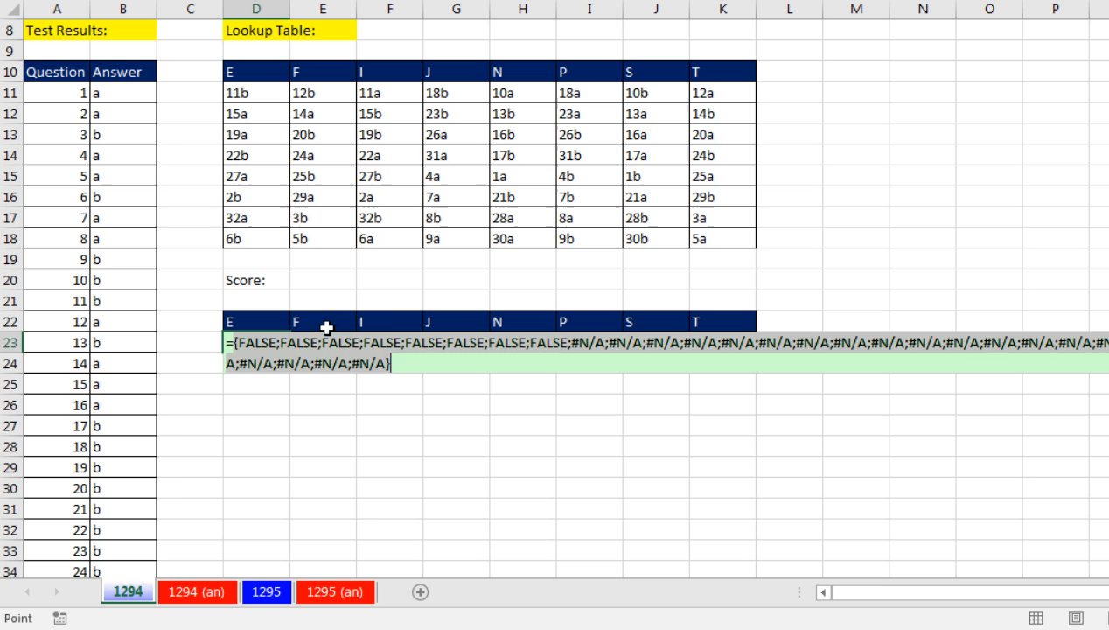
pyautogui.moveTo(173, 88)
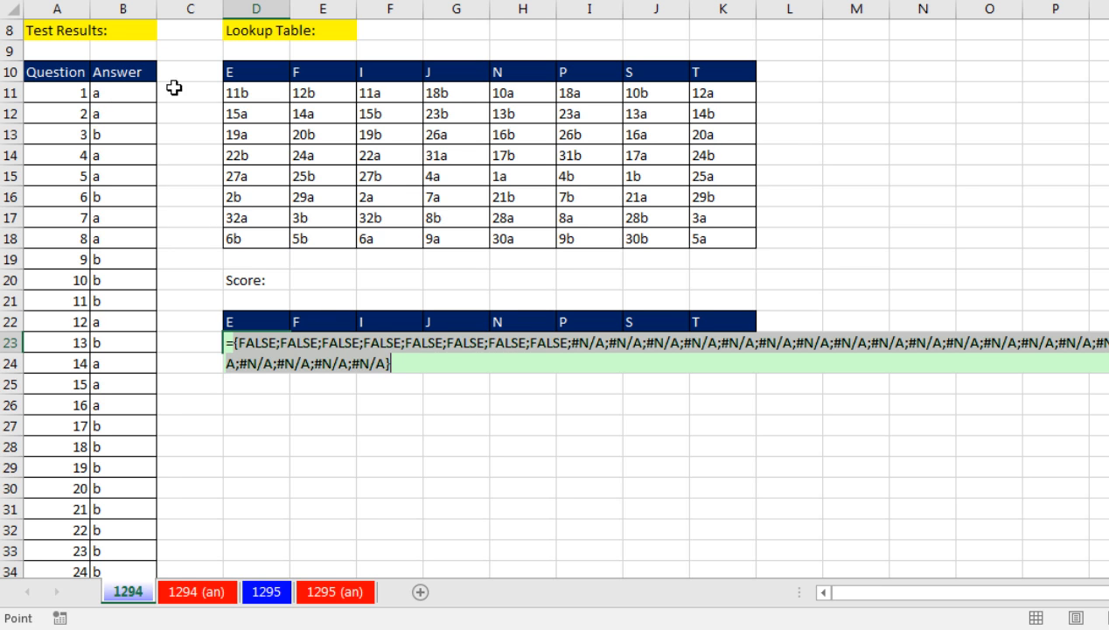
pyautogui.moveTo(272, 99)
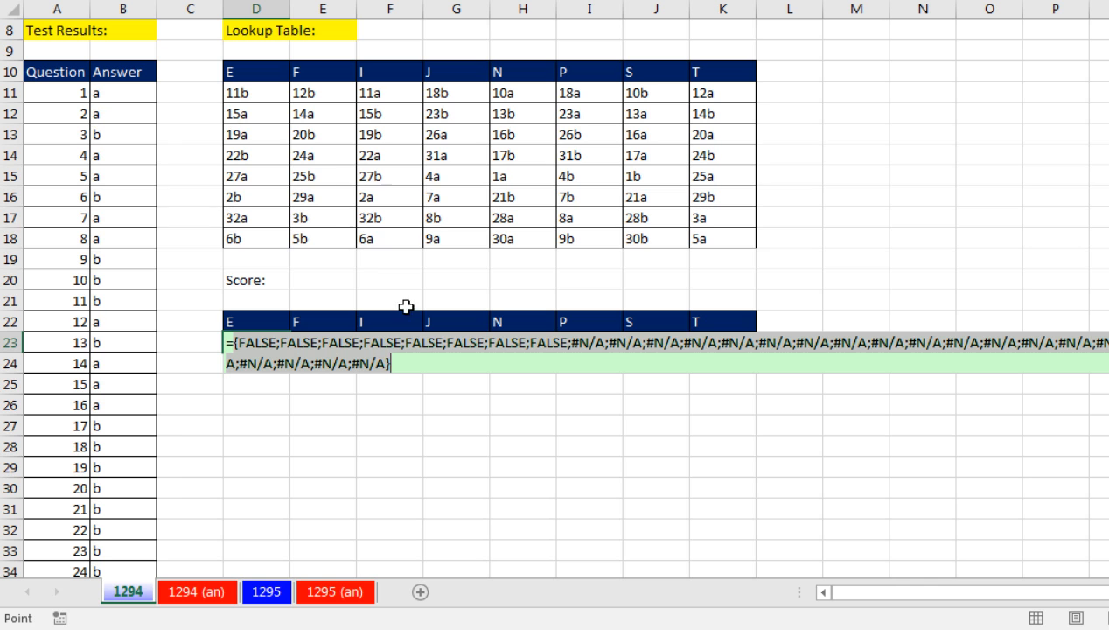
pyautogui.moveTo(190, 236)
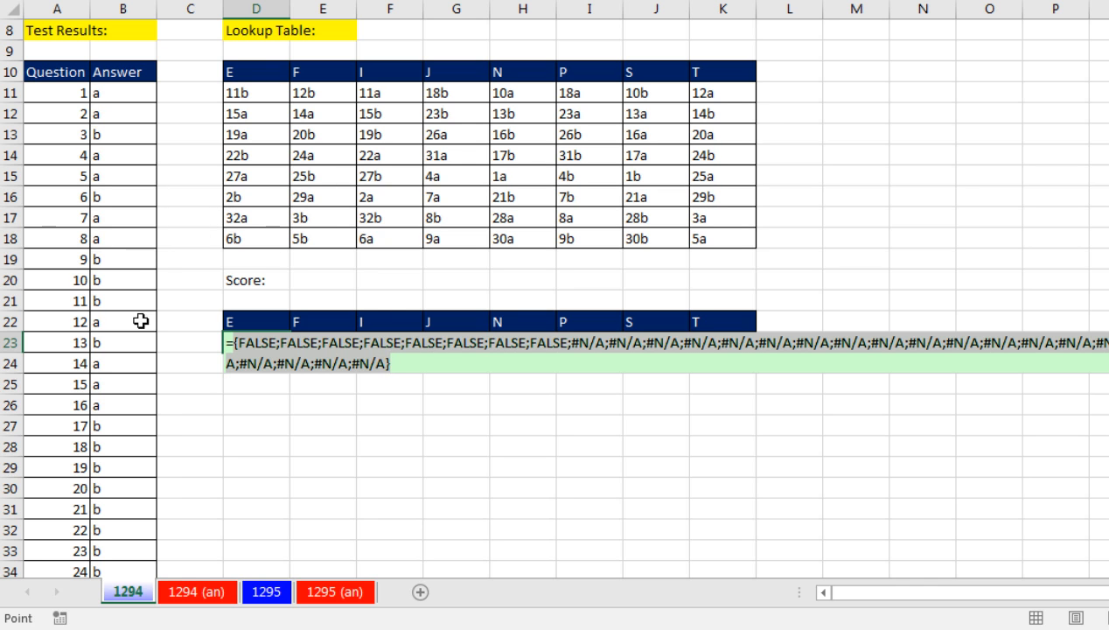
pyautogui.moveTo(548, 381)
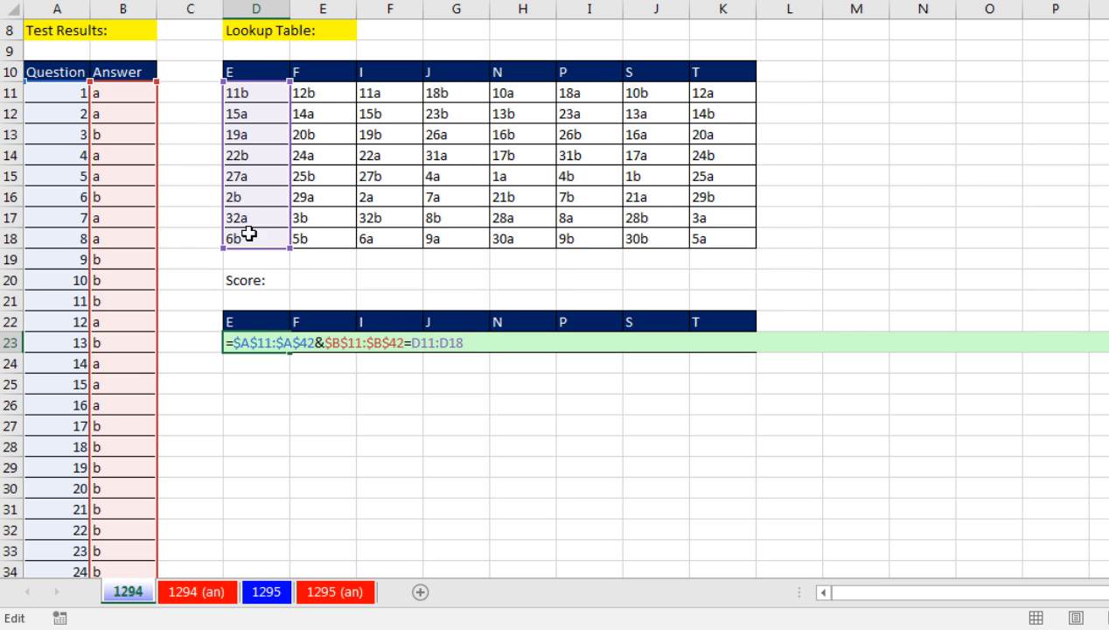
pyautogui.moveTo(79, 203)
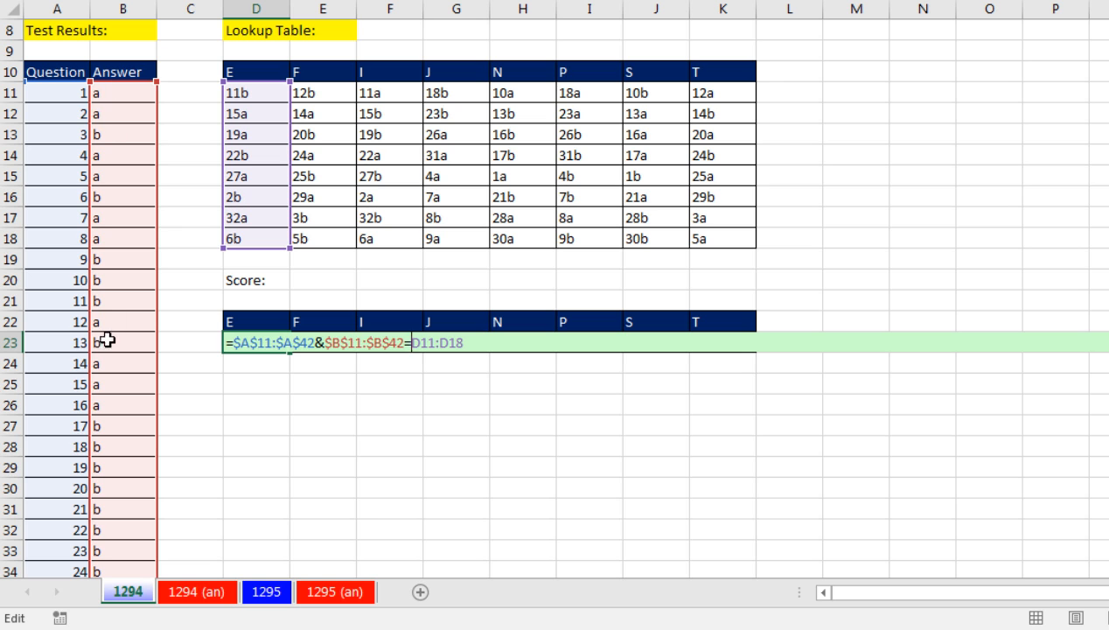
pyautogui.moveTo(761, 100)
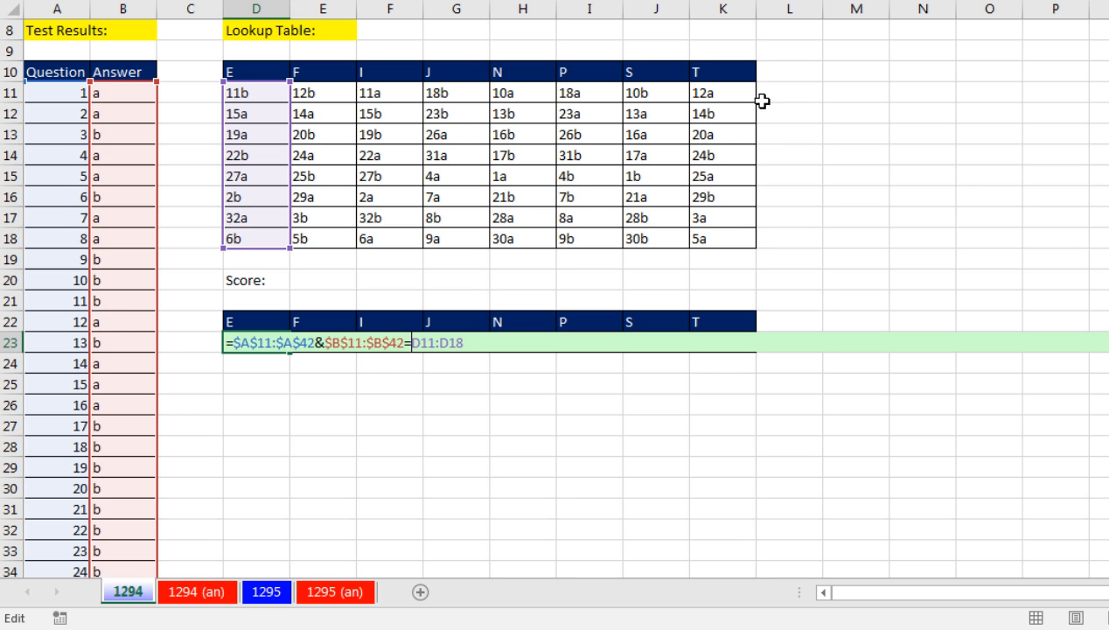
pyautogui.moveTo(607, 298)
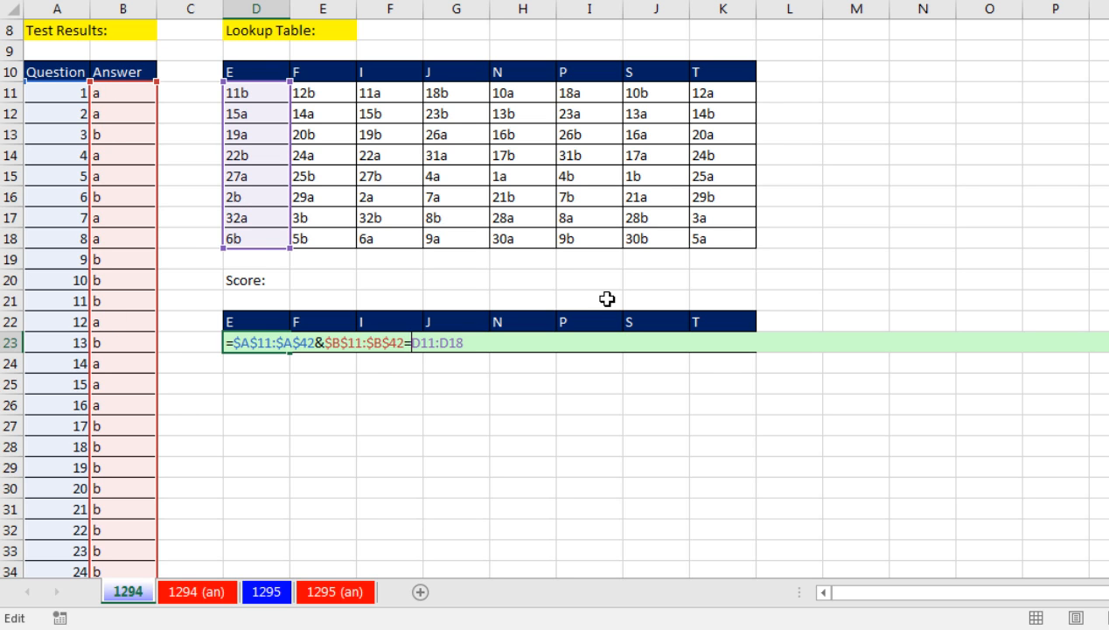
pyautogui.moveTo(129, 208)
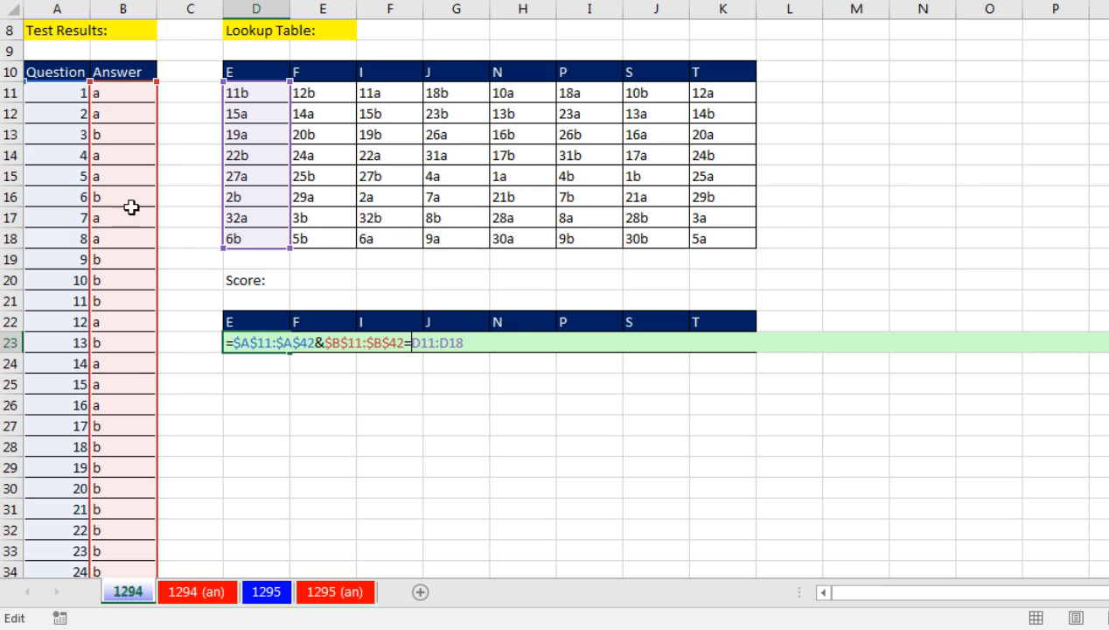
pyautogui.moveTo(635, 52)
pyautogui.write('TRANSPOSE(')
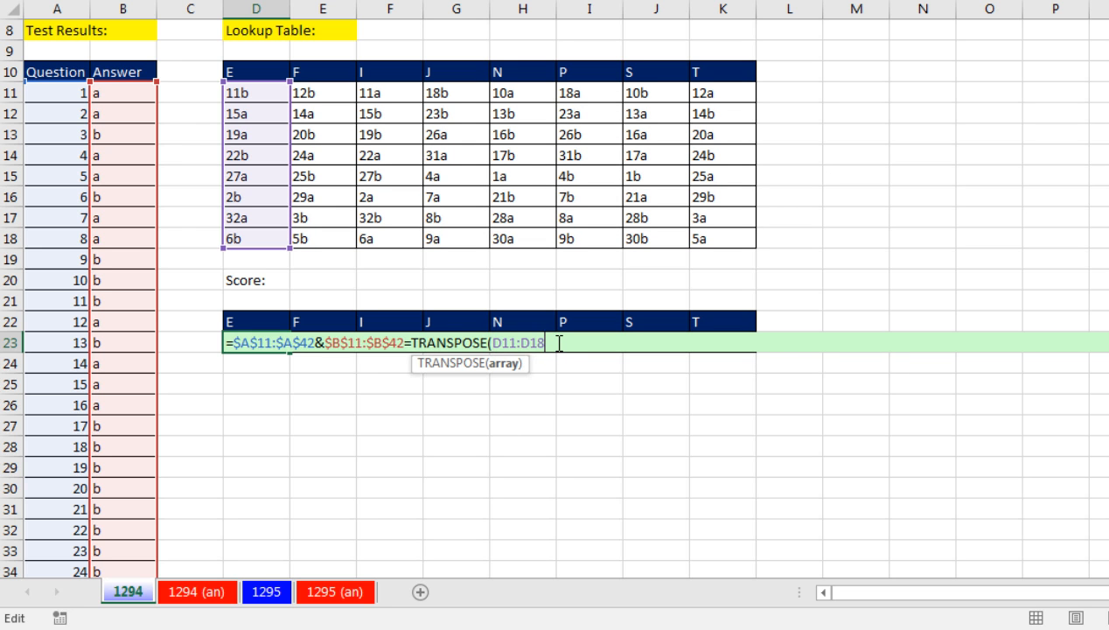
# Step: Wrap D11:D18 in TRANSPOSE, preview the TRUE/FALSE grid, then undo back to references
pyautogui.write(')')
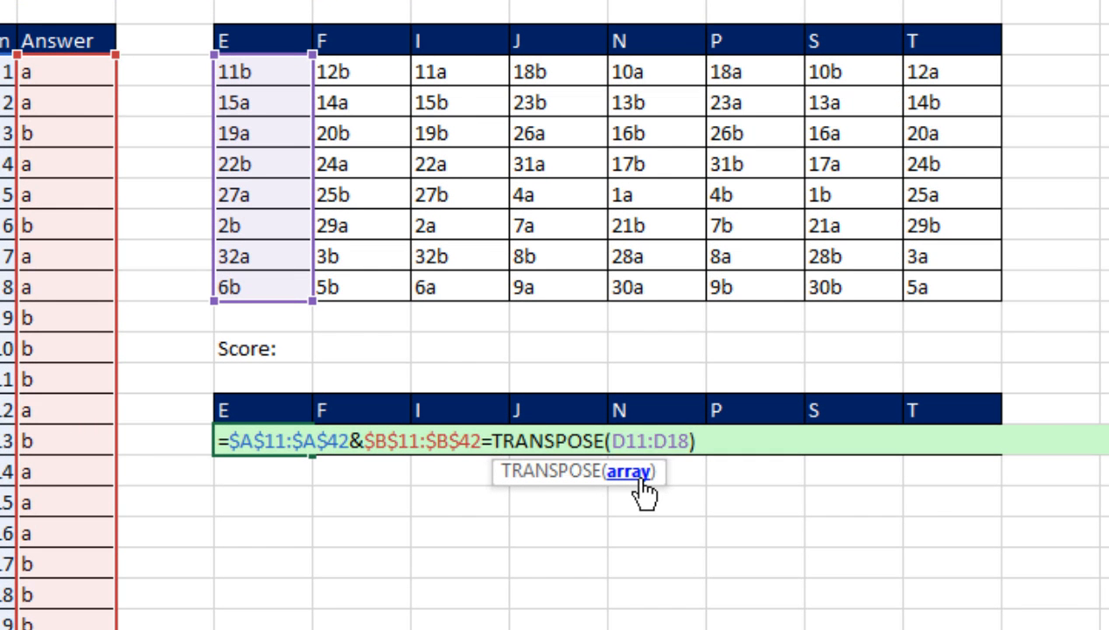
pyautogui.press('f9')
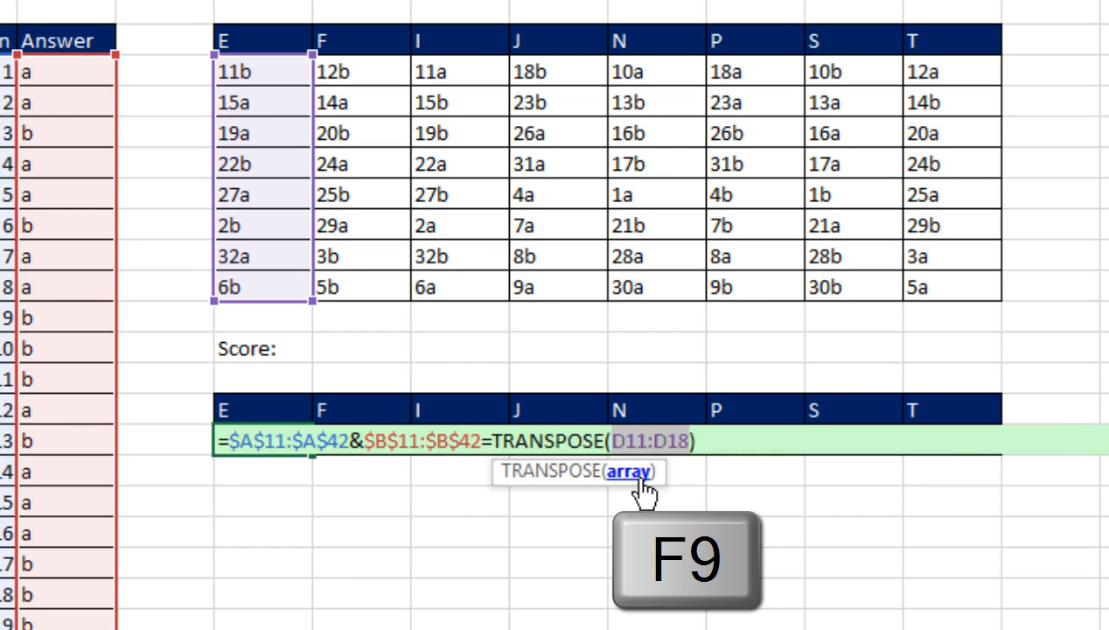
pyautogui.press('f9')
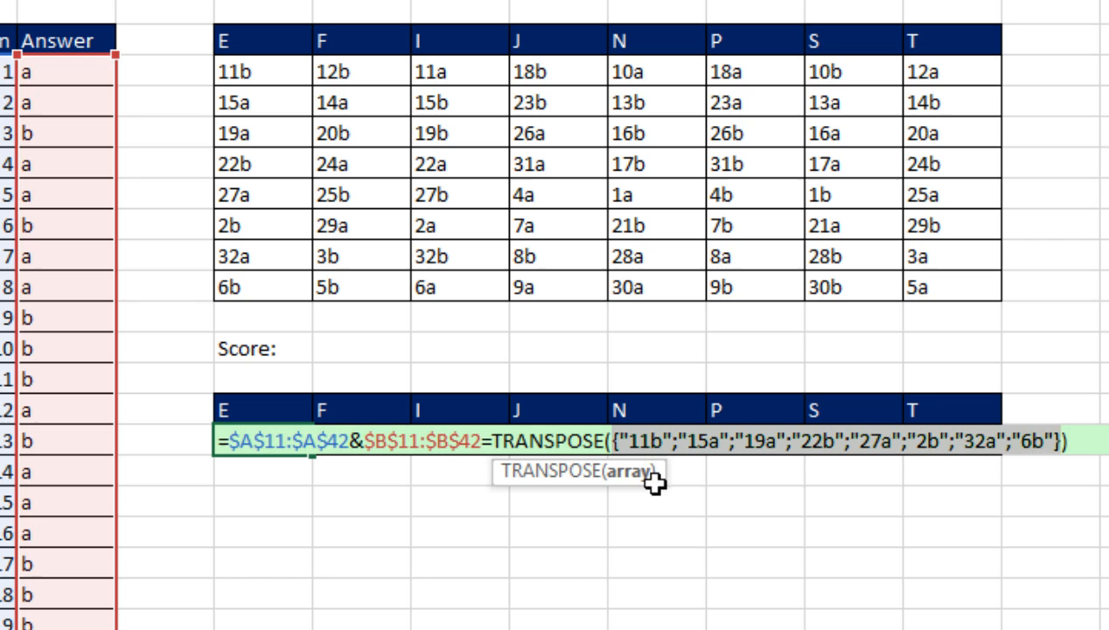
pyautogui.moveTo(1039, 466)
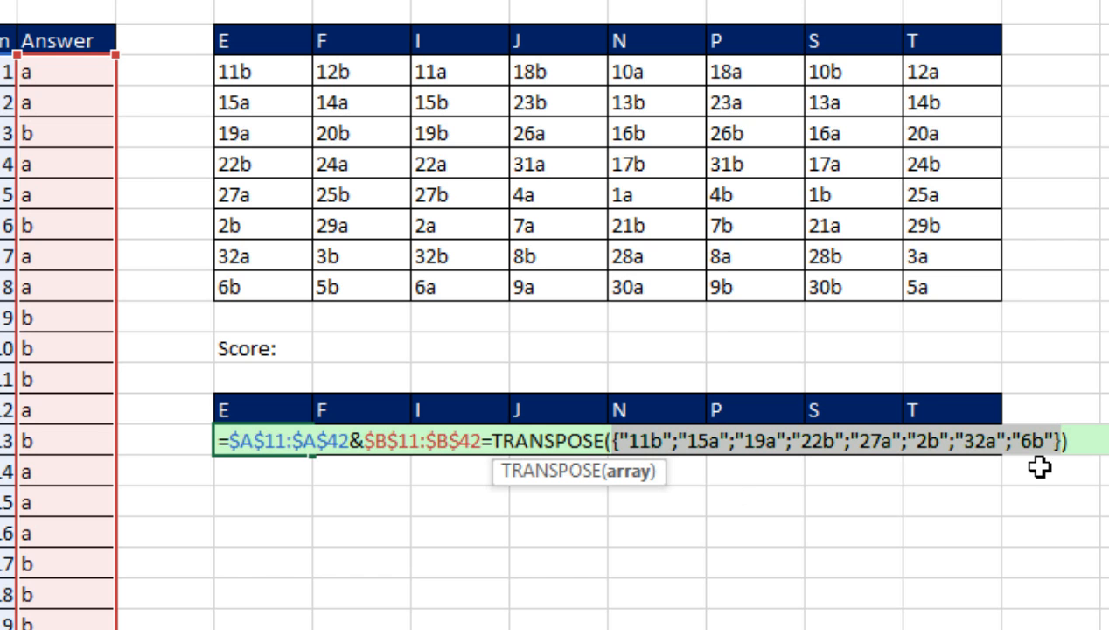
pyautogui.moveTo(714, 488)
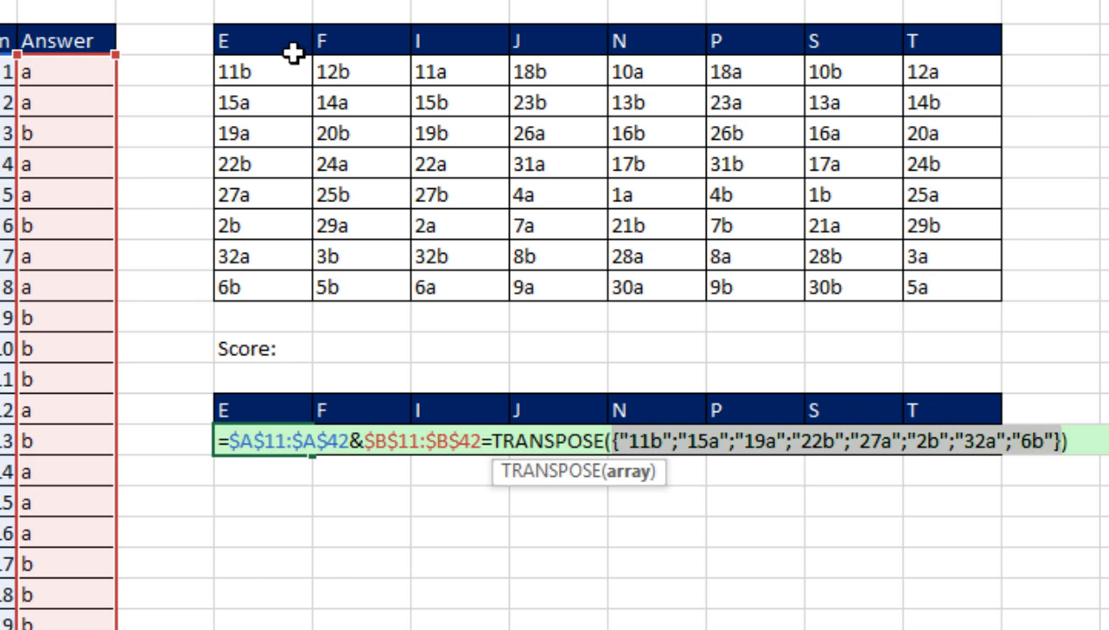
pyautogui.press('ctrl+z')
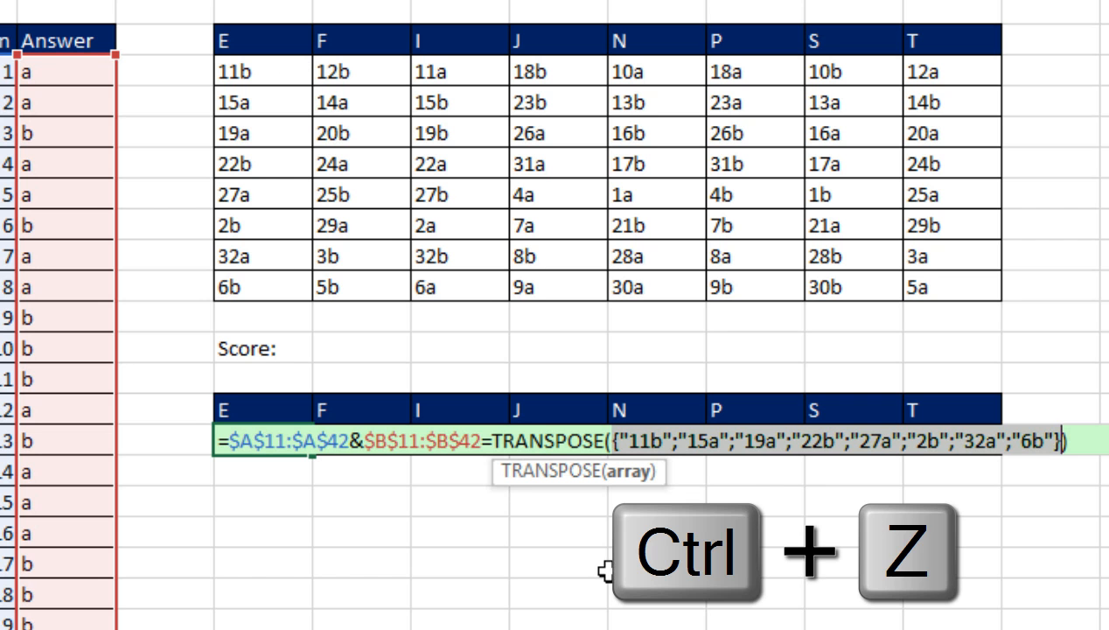
pyautogui.press('ctrl+z')
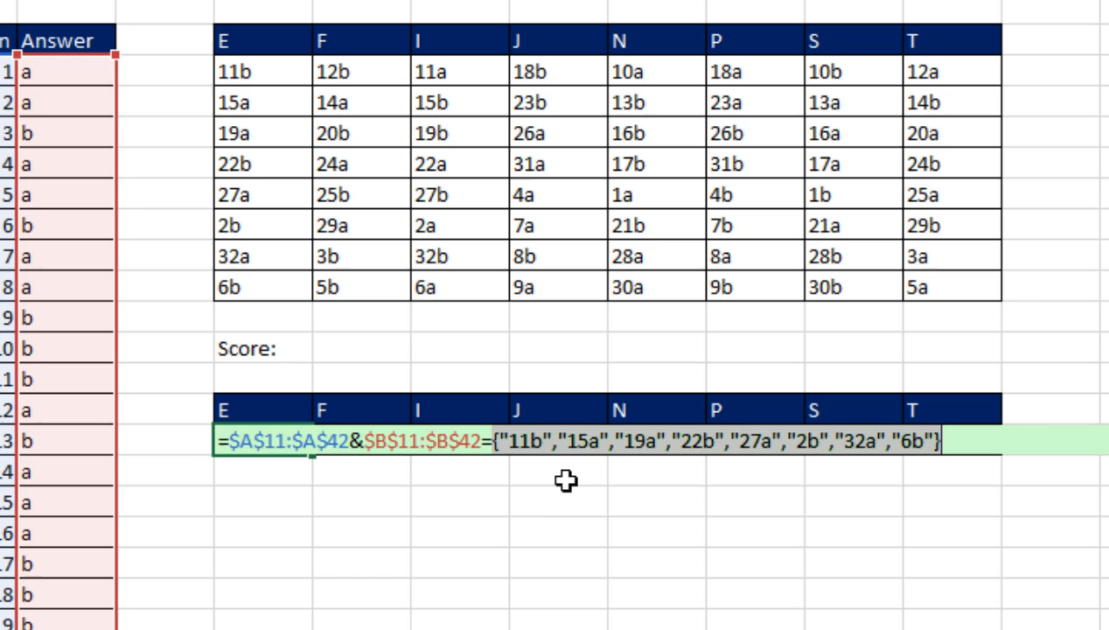
pyautogui.moveTo(583, 461)
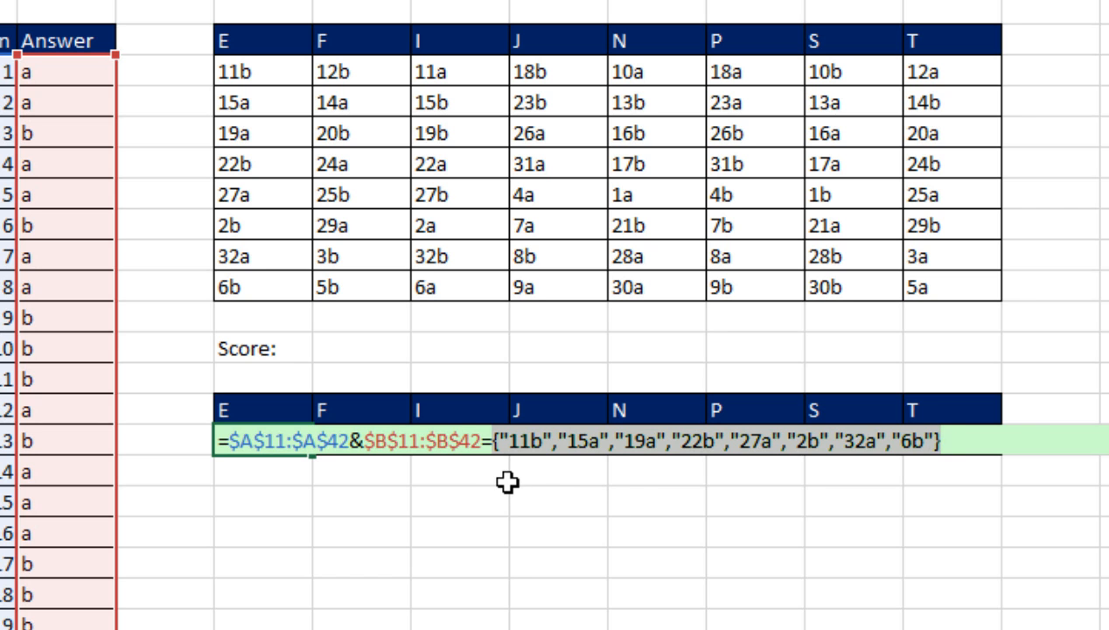
pyautogui.moveTo(645, 501)
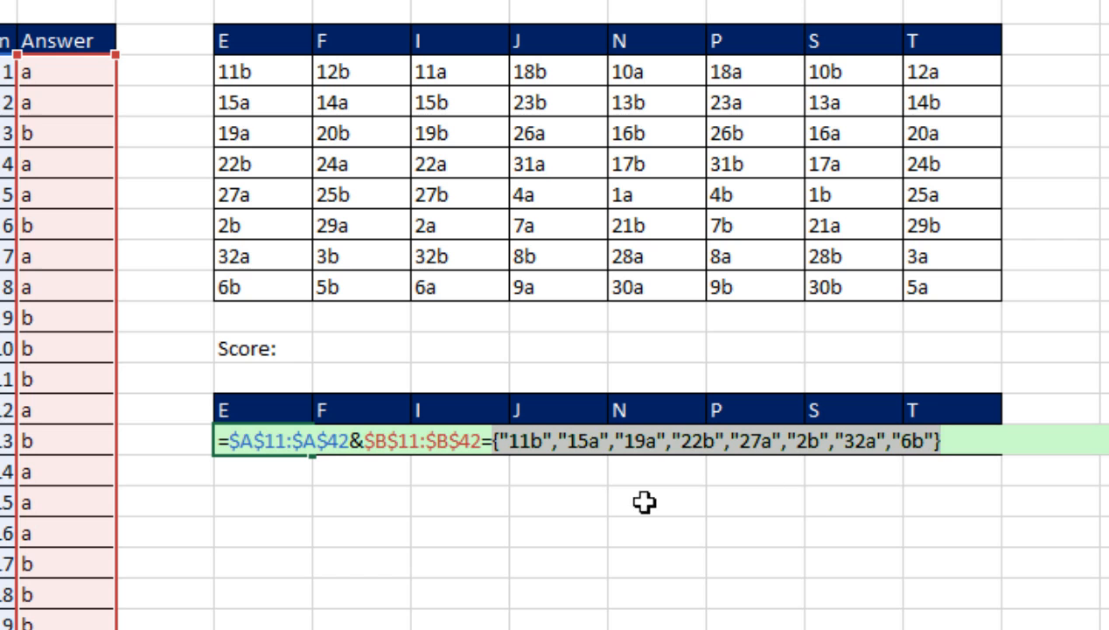
pyautogui.moveTo(701, 471)
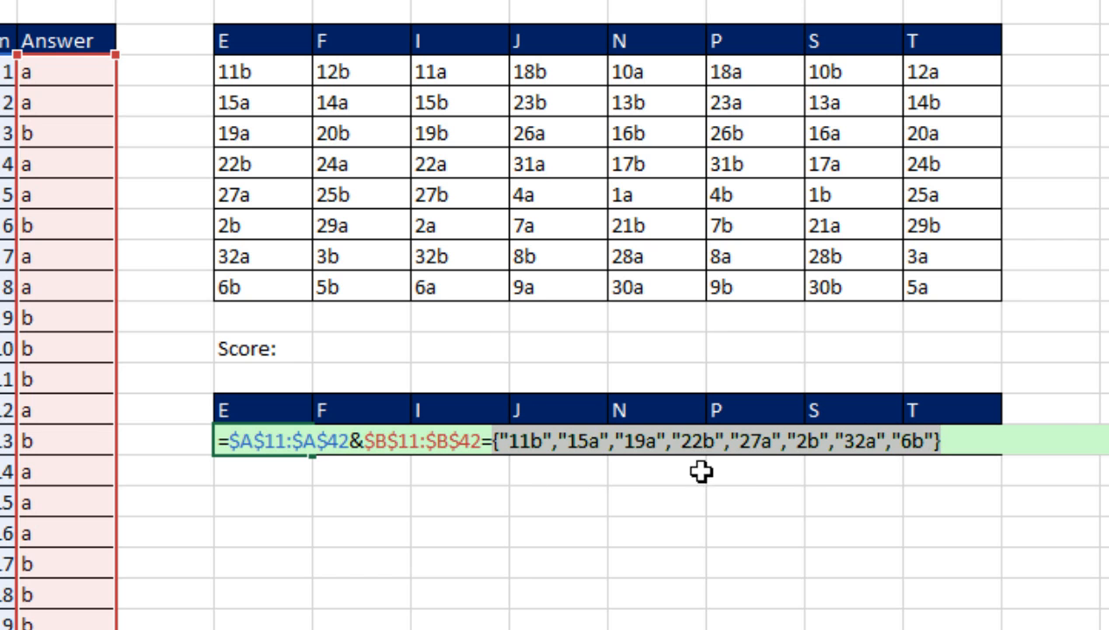
pyautogui.moveTo(590, 497)
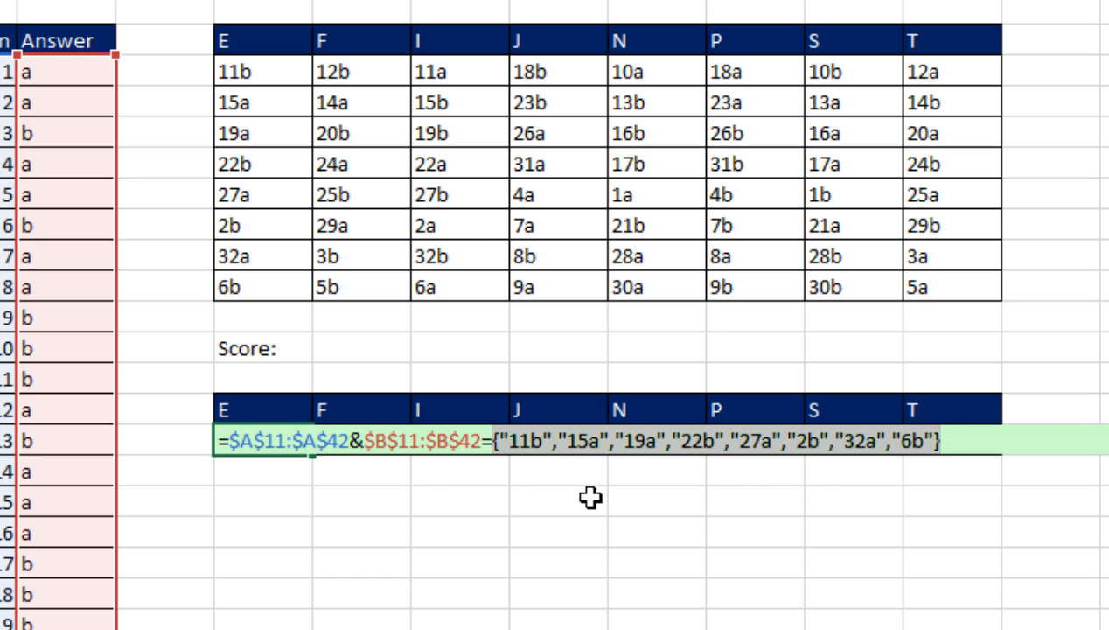
pyautogui.press('ctrl+z')
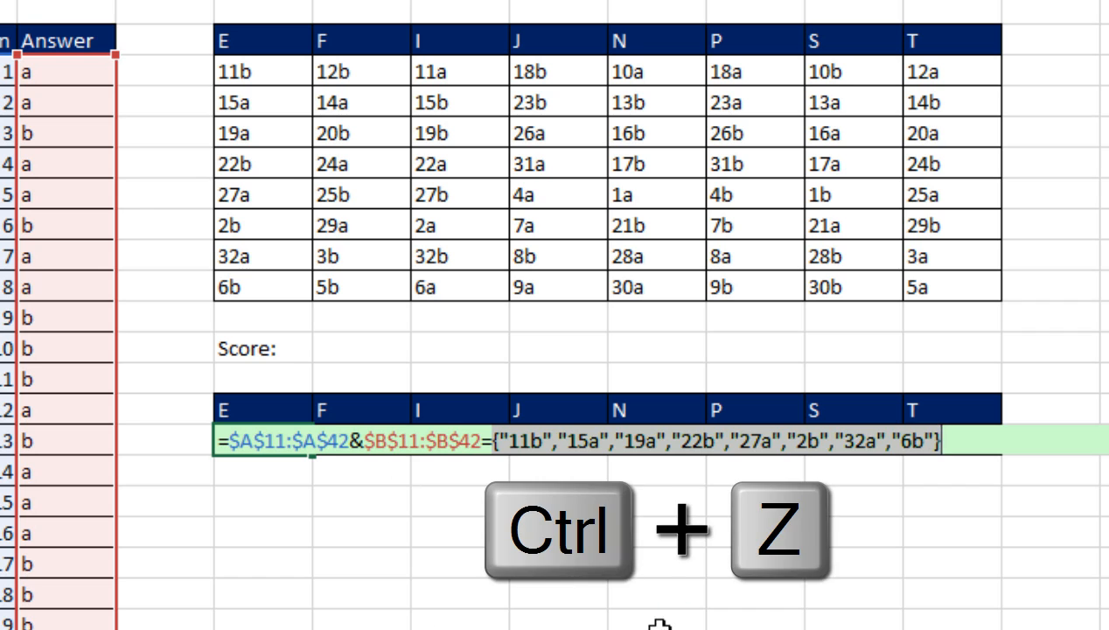
pyautogui.press('ctrl+z')
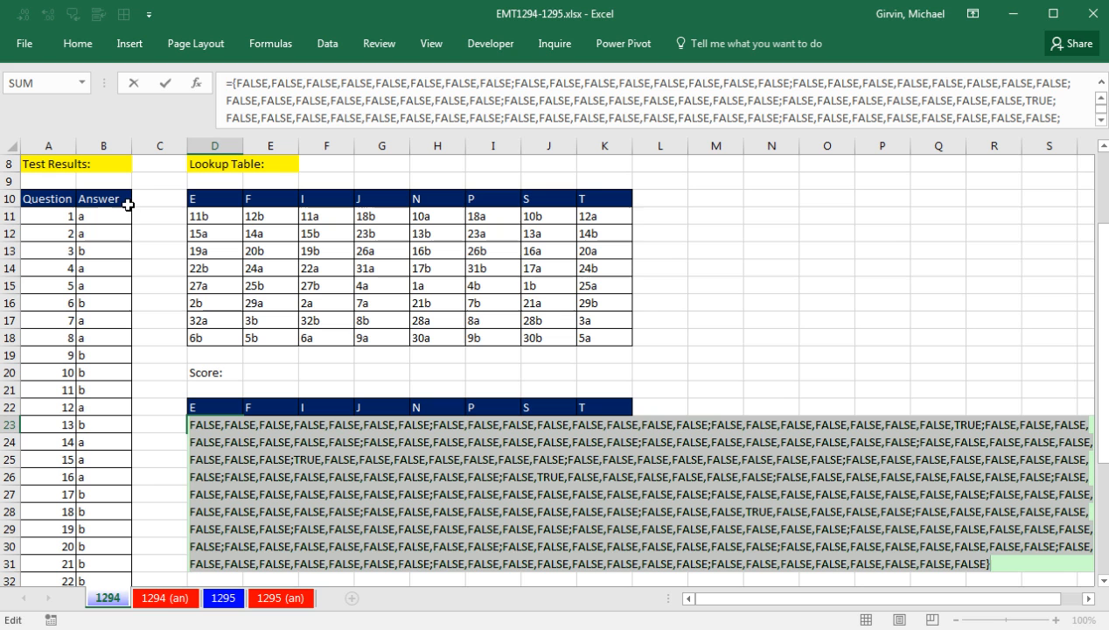
pyautogui.moveTo(225, 335)
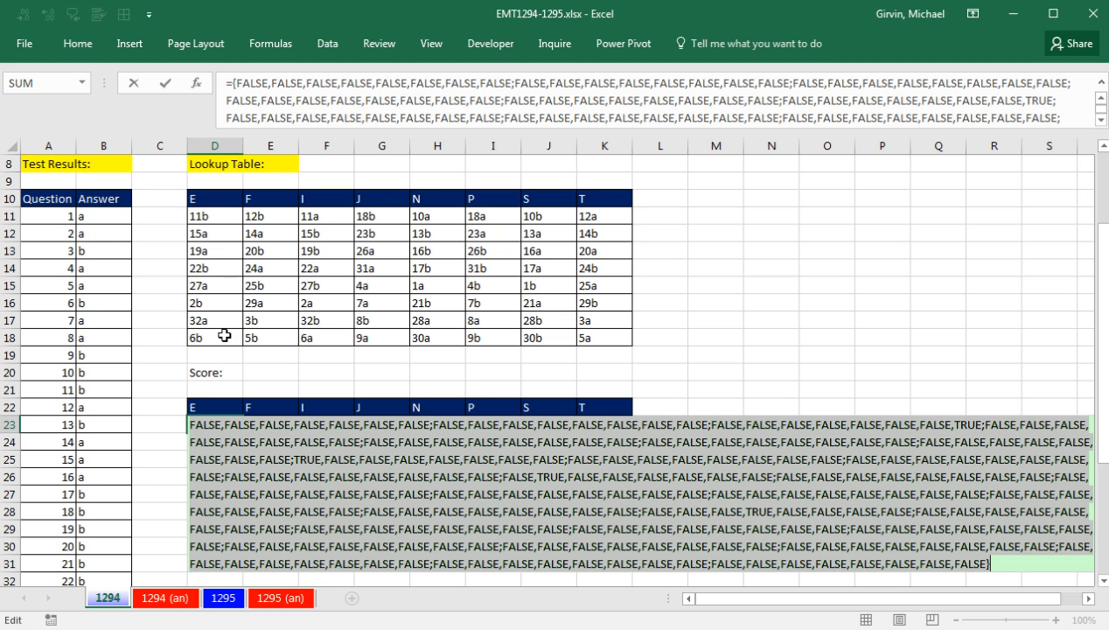
pyautogui.moveTo(205, 232)
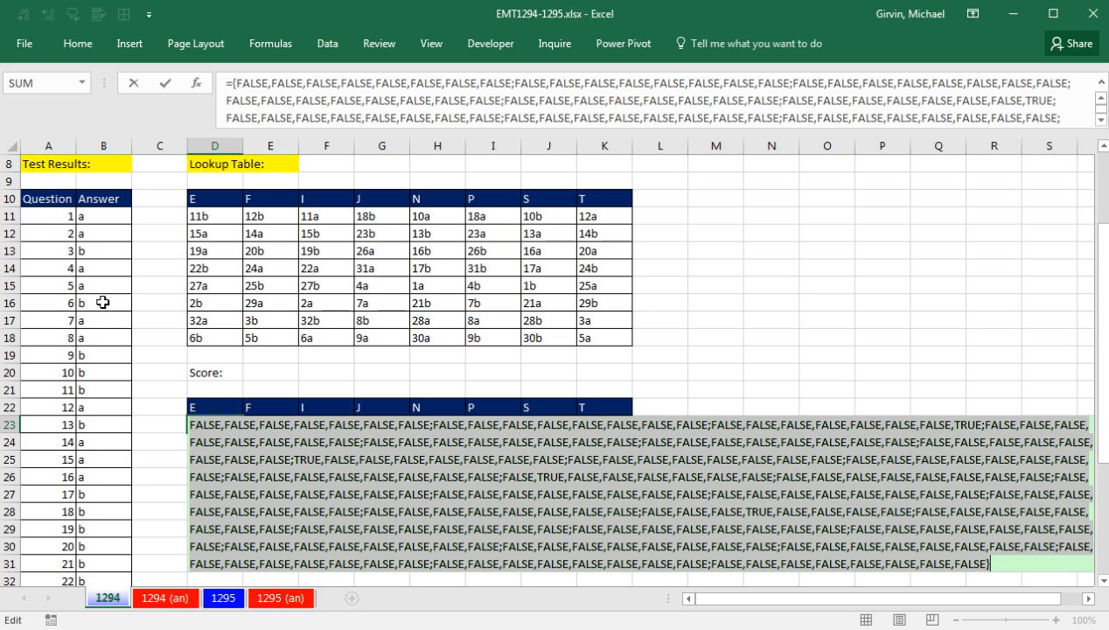
pyautogui.moveTo(110, 303)
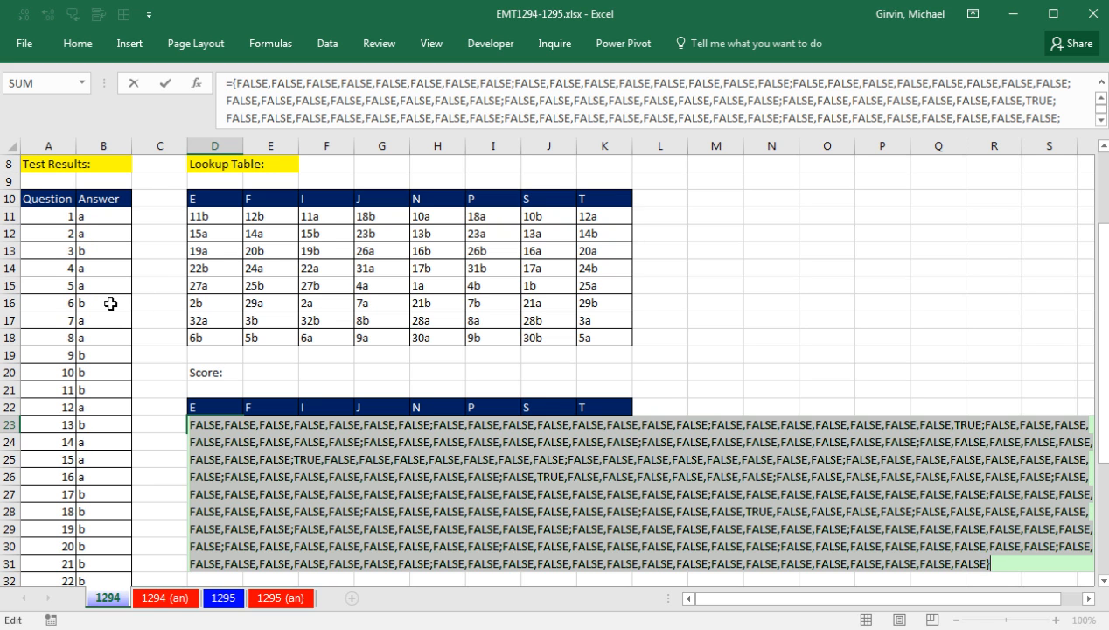
pyautogui.moveTo(212, 313)
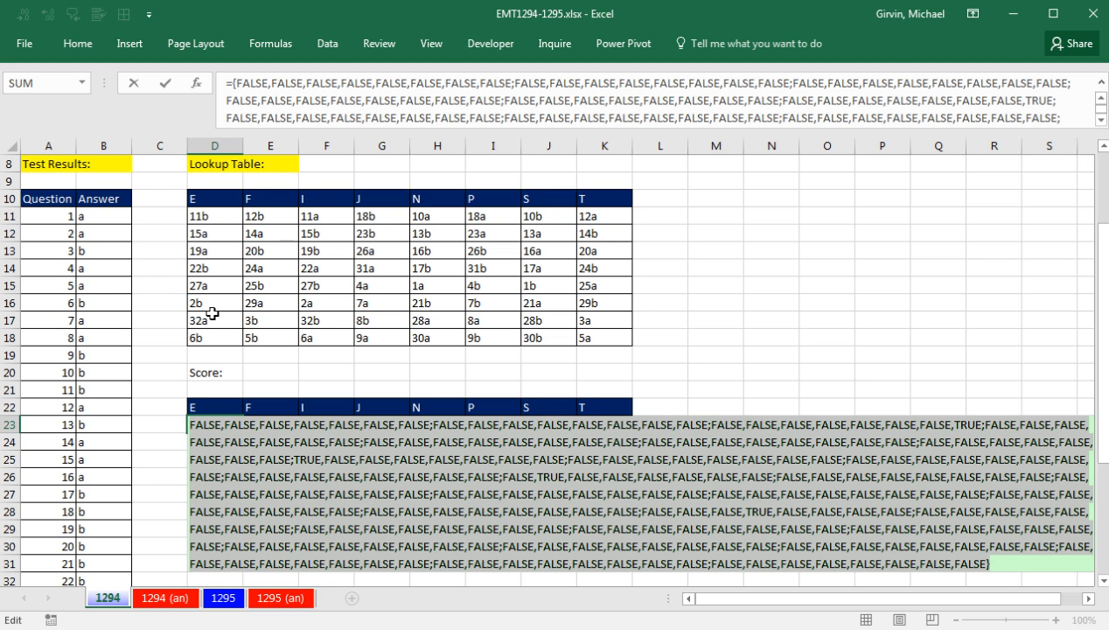
pyautogui.moveTo(234, 220)
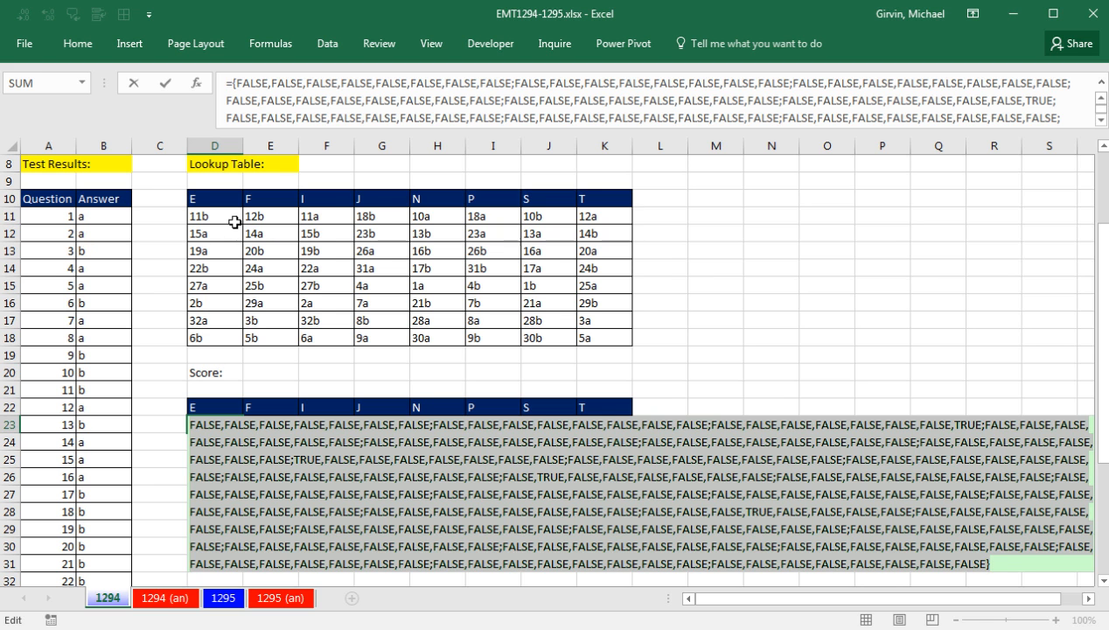
pyautogui.moveTo(219, 339)
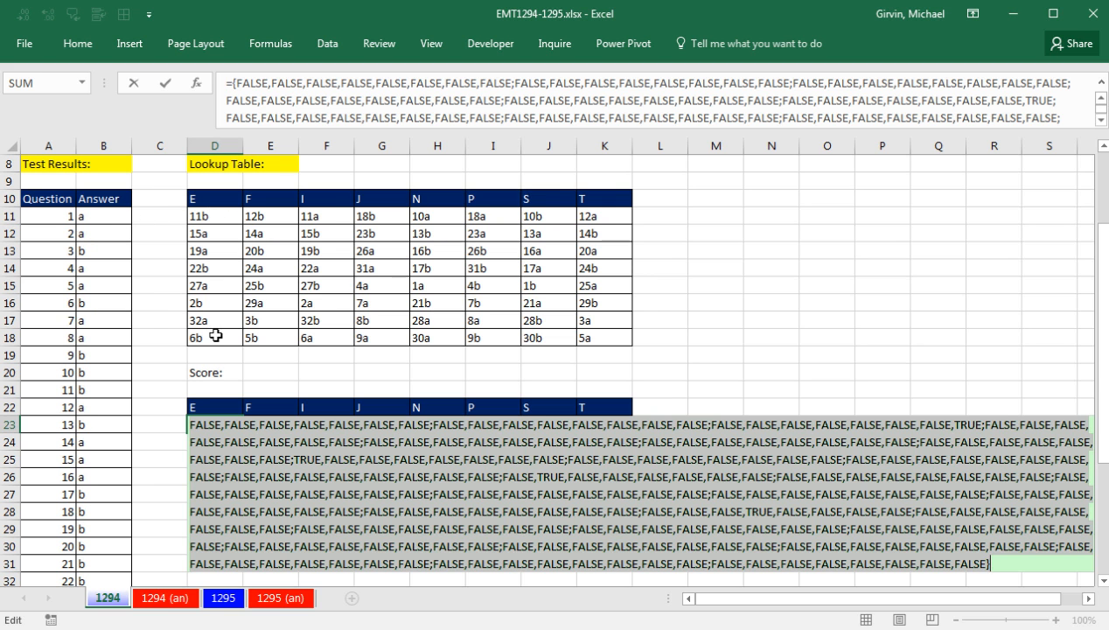
pyautogui.moveTo(522, 84)
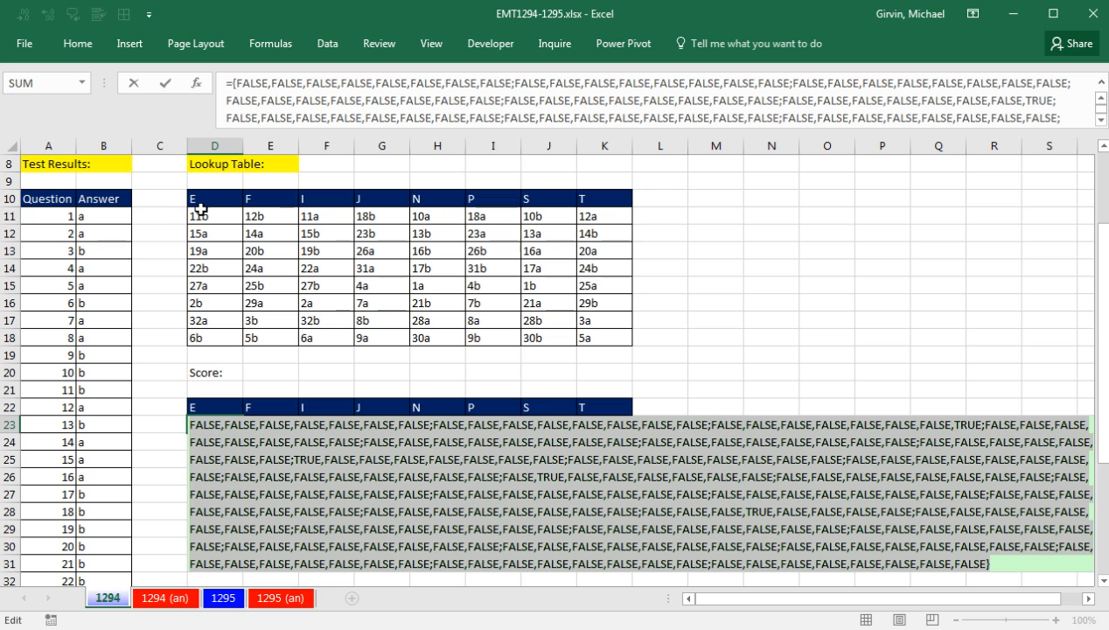
# Step: Undo the TRUE/FALSE preview to restore the TRANSPOSE(D11:D18) comparison formula in D23
pyautogui.press('ctrl+z')
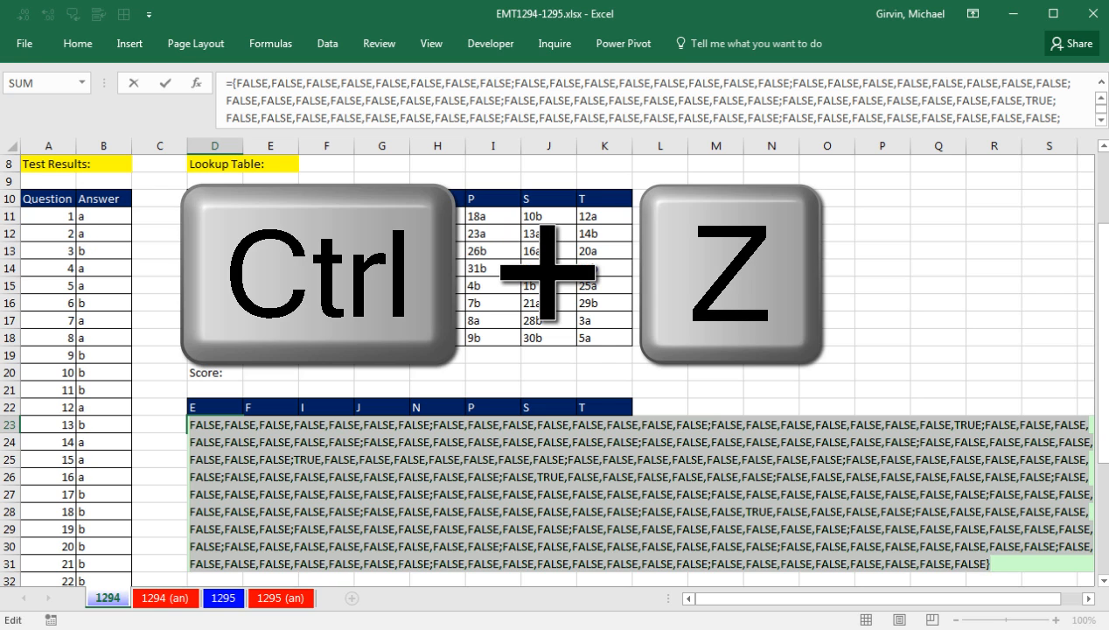
pyautogui.press('ctrl+z')
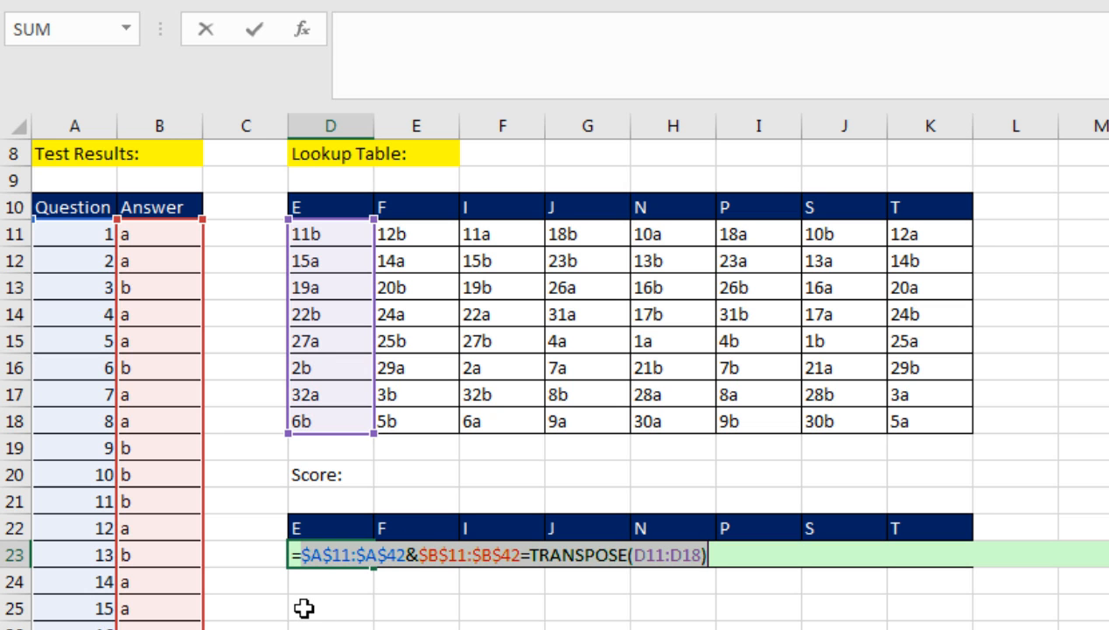
pyautogui.moveTo(769, 593)
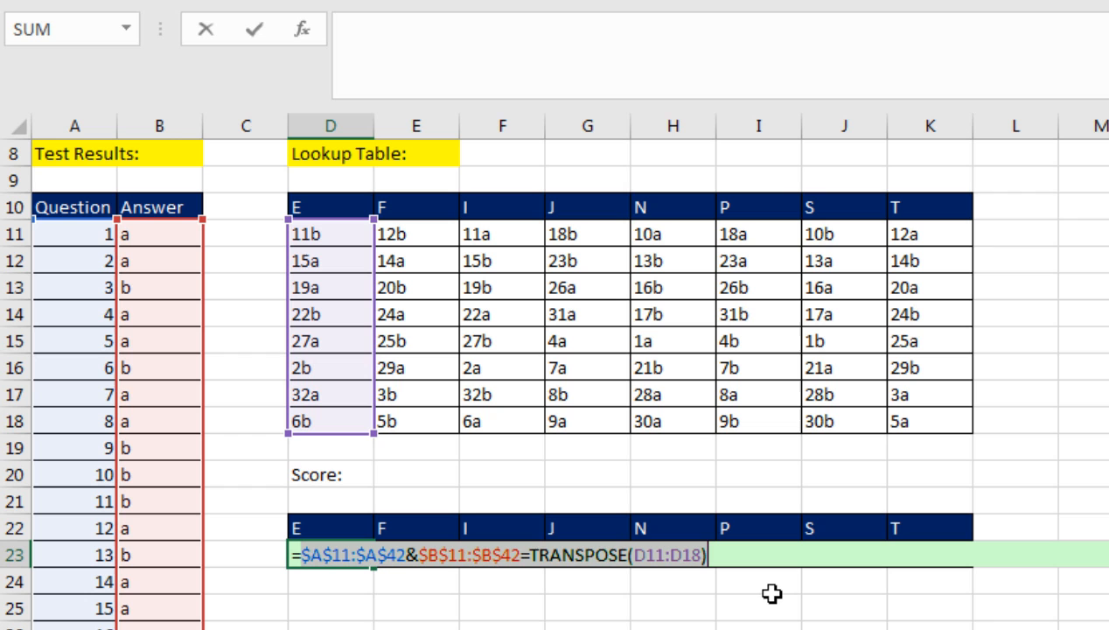
pyautogui.moveTo(351, 586)
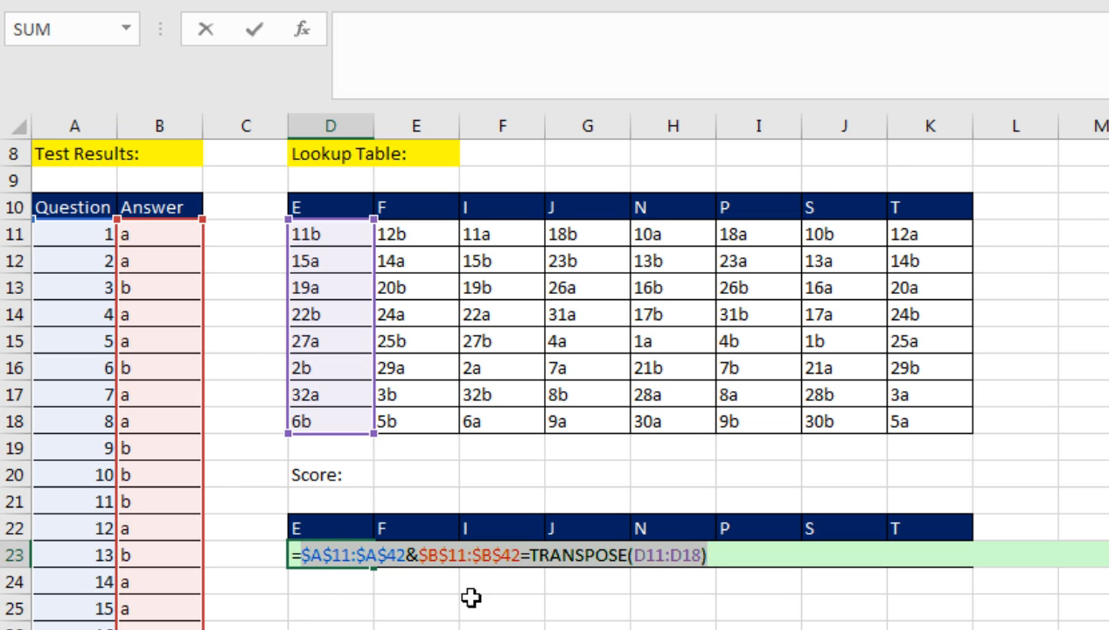
pyautogui.moveTo(500, 577)
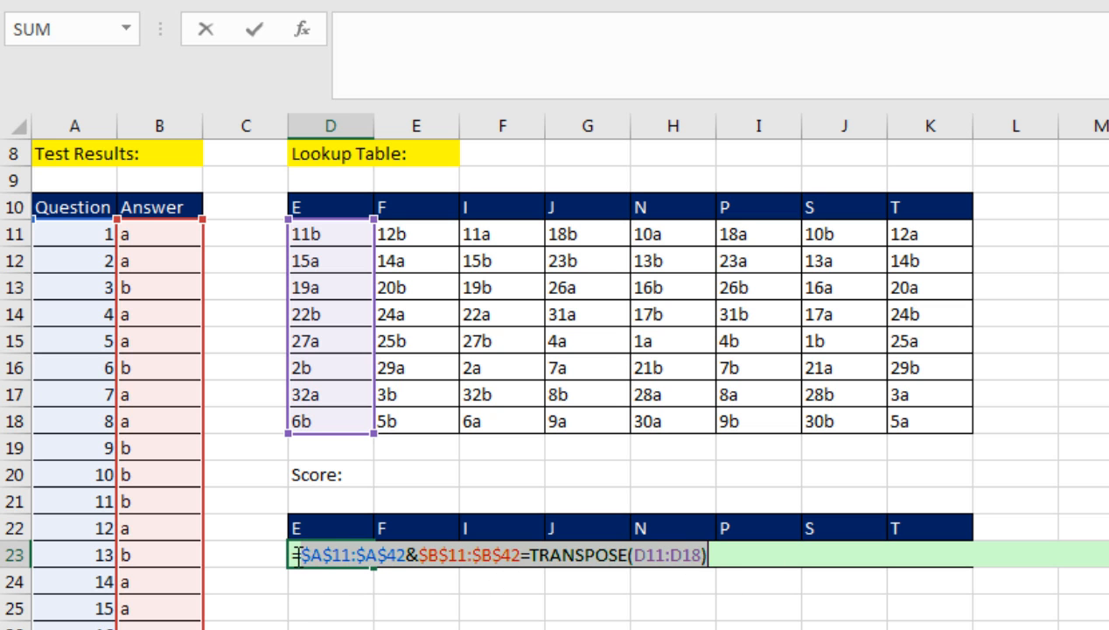
# Step: Wrap the D23 comparison in --( ) and start typing SUMPRODUCT around it
pyautogui.write('(')
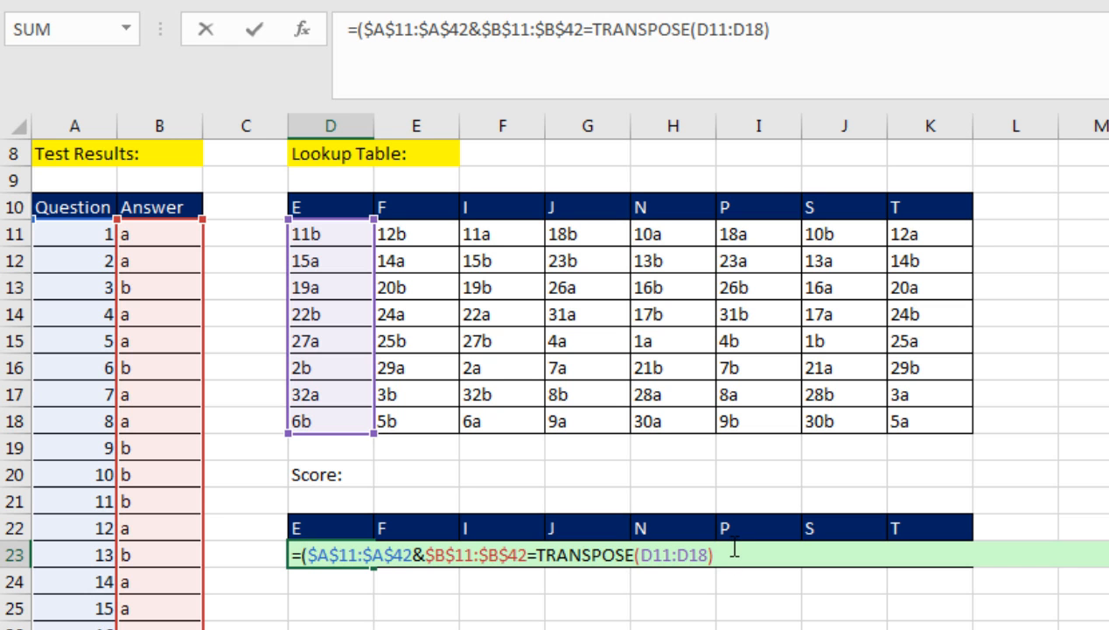
pyautogui.write(')')
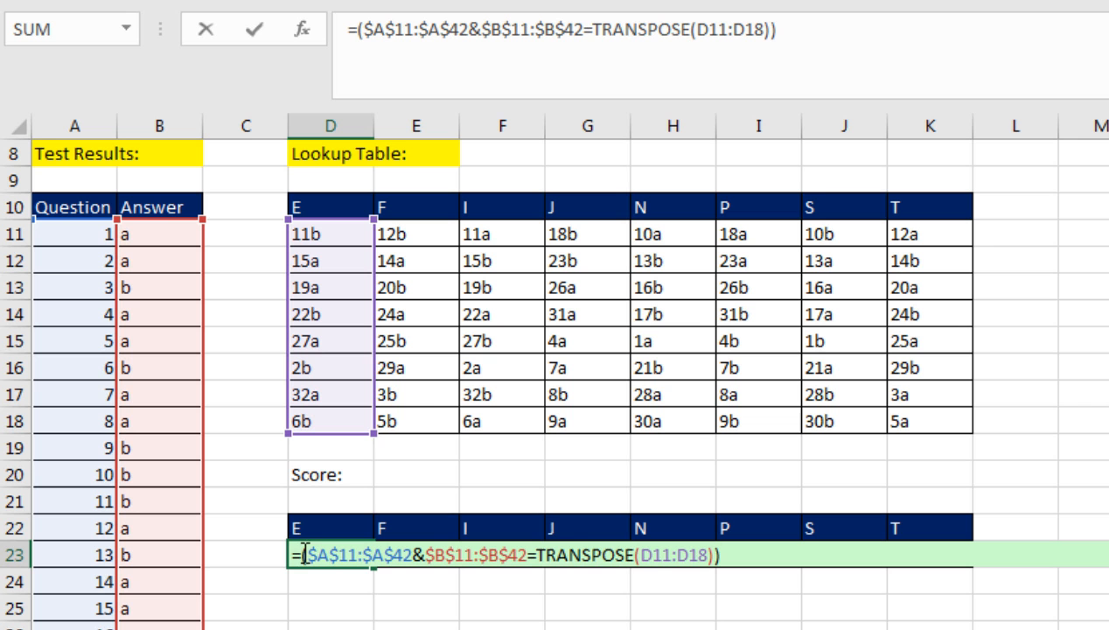
pyautogui.write('--')
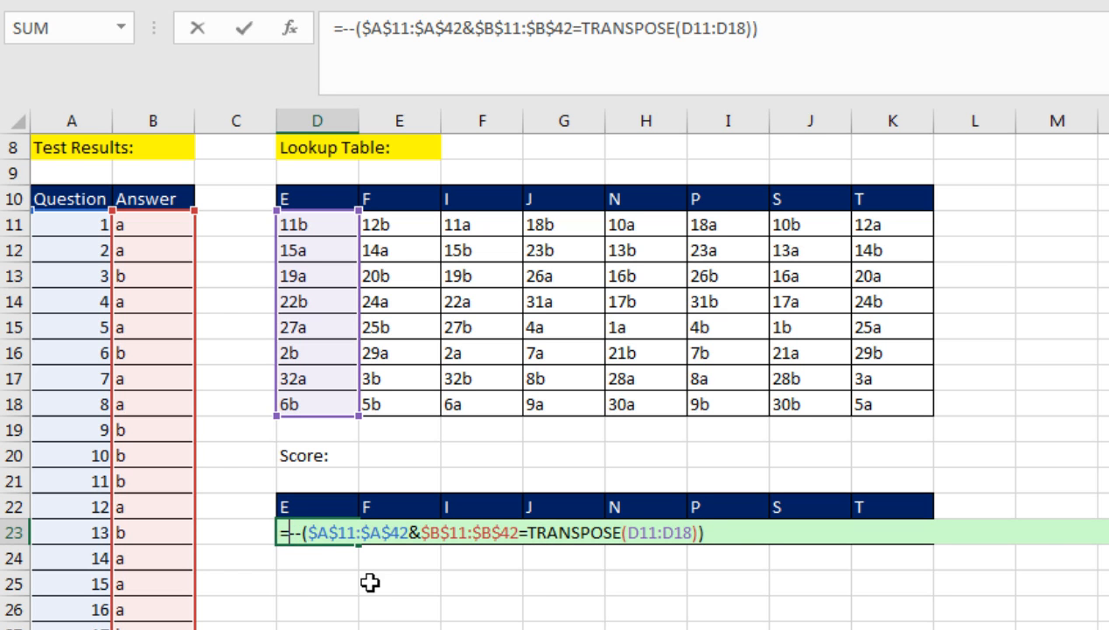
pyautogui.write('sump')
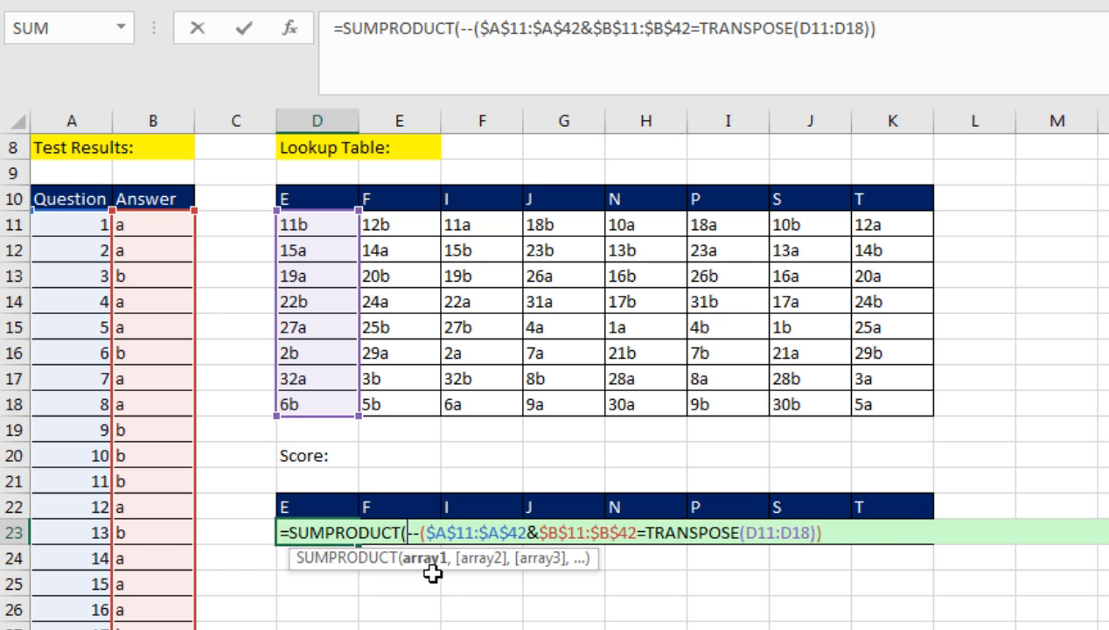
# Step: Close the SUMPRODUCT formula, enter it as an array formula scoring E as 4, and reopen it
pyautogui.write(')')
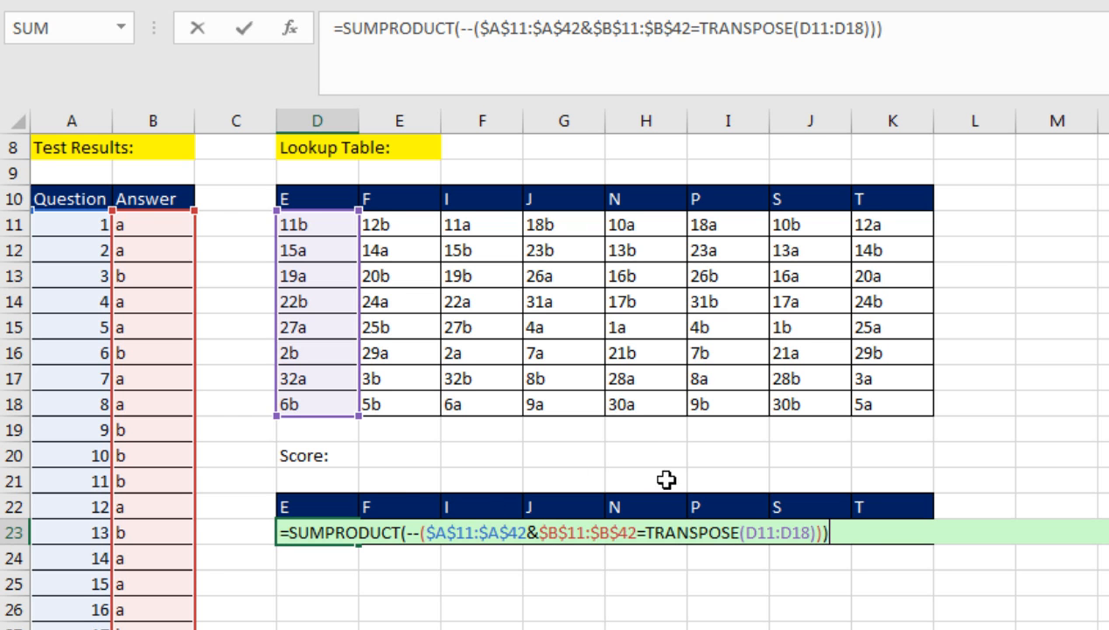
pyautogui.moveTo(817, 491)
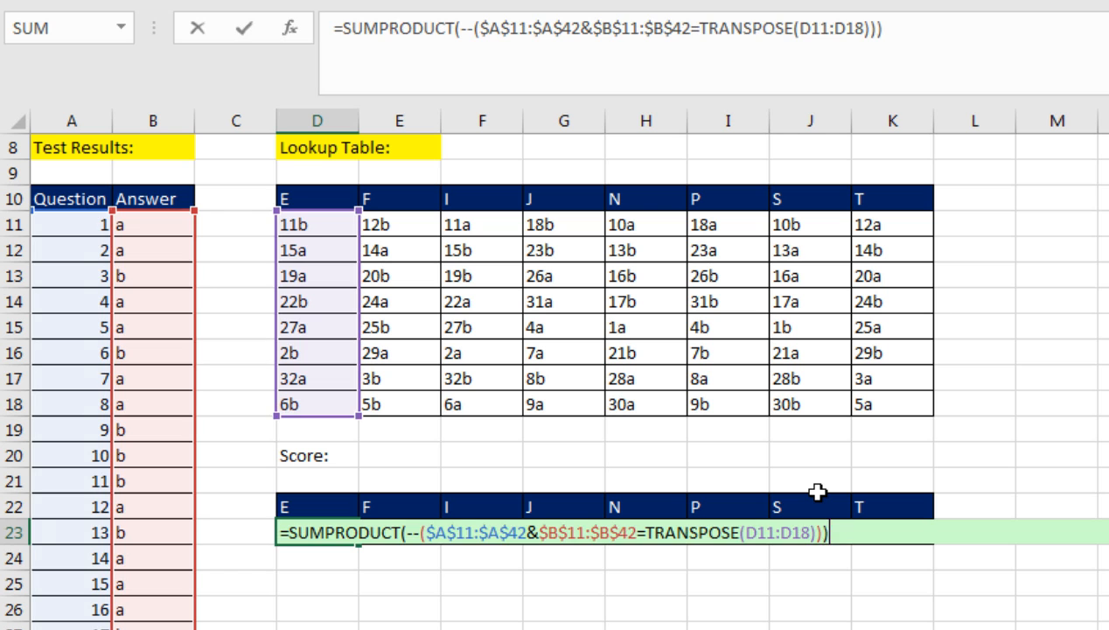
pyautogui.press('Enter')
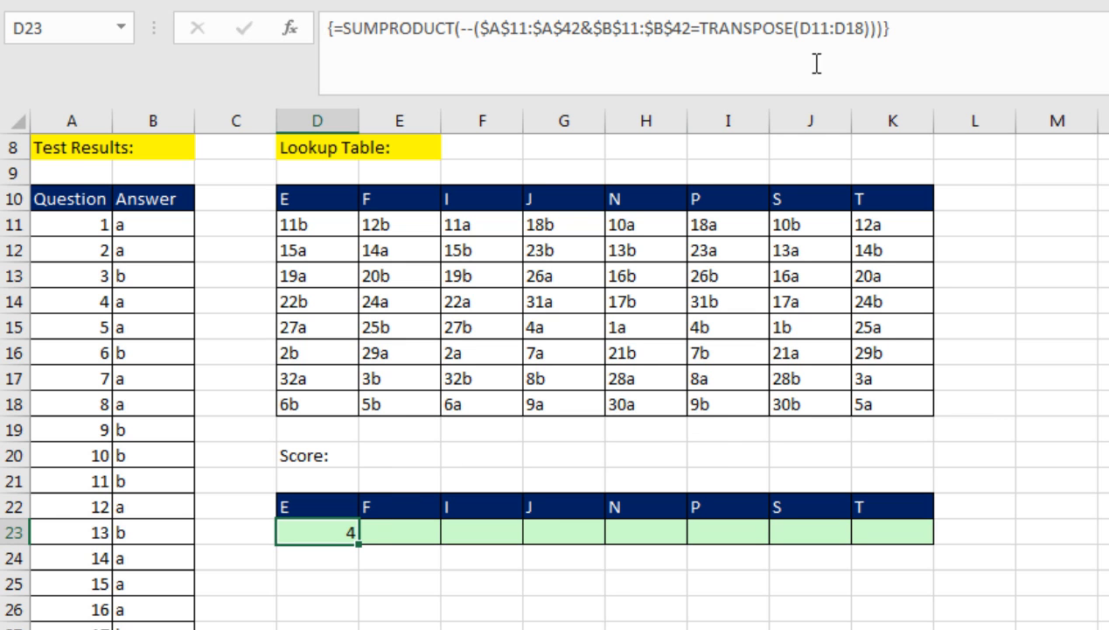
pyautogui.moveTo(298, 68)
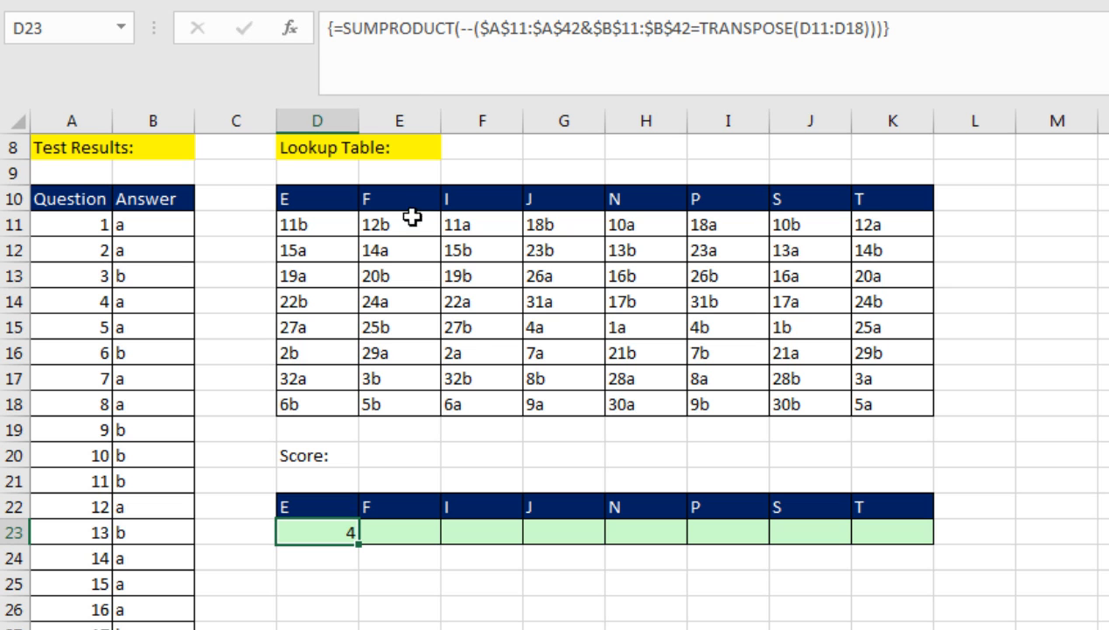
pyautogui.press('F2')
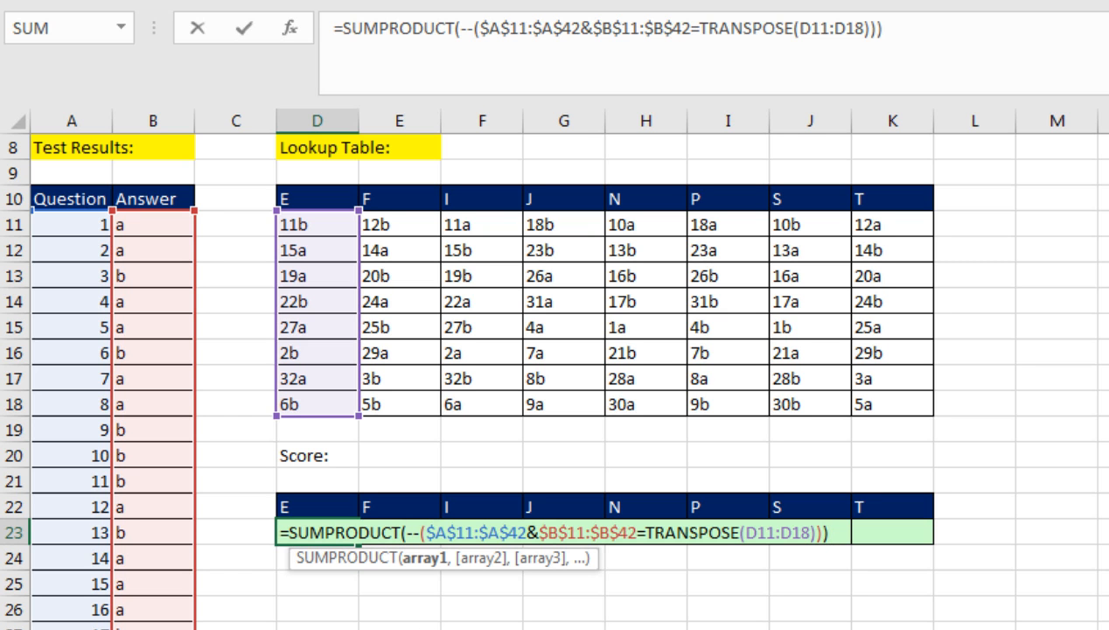
pyautogui.moveTo(416, 577)
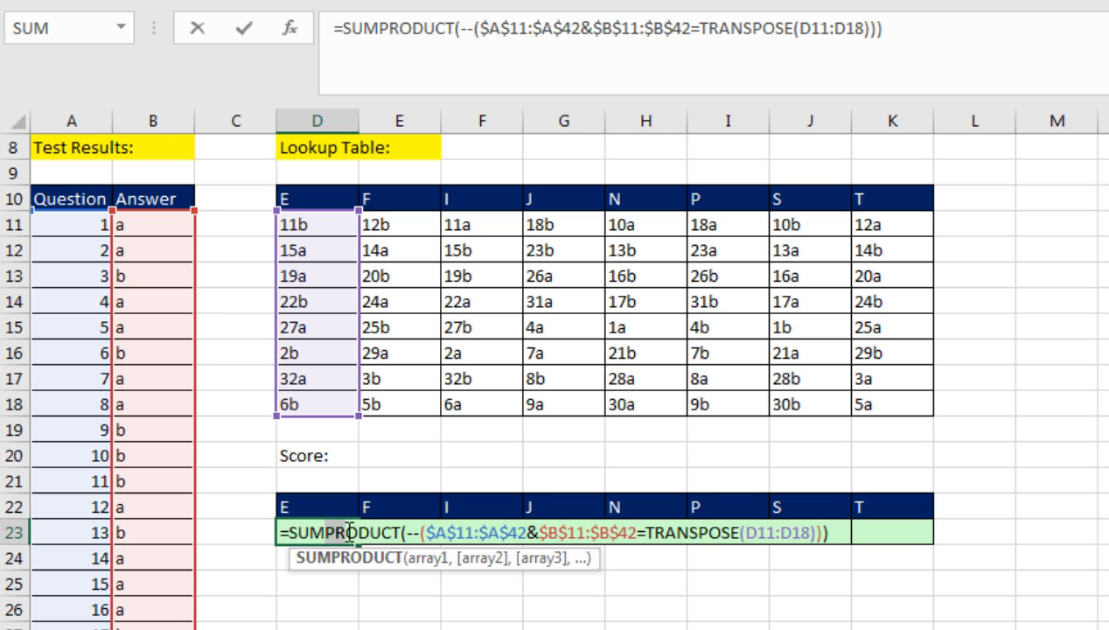
# Step: Replace SUMPRODUCT with SUM in D23 as an array formula, then recheck it
pyautogui.write('SUM')
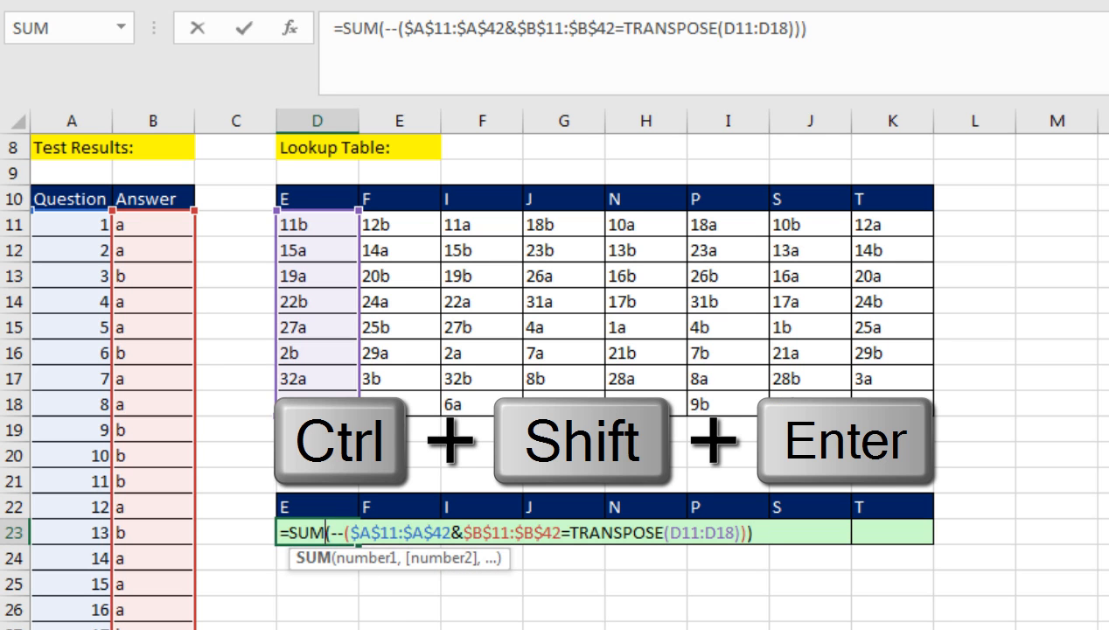
pyautogui.press('ctrl+shift+enter')
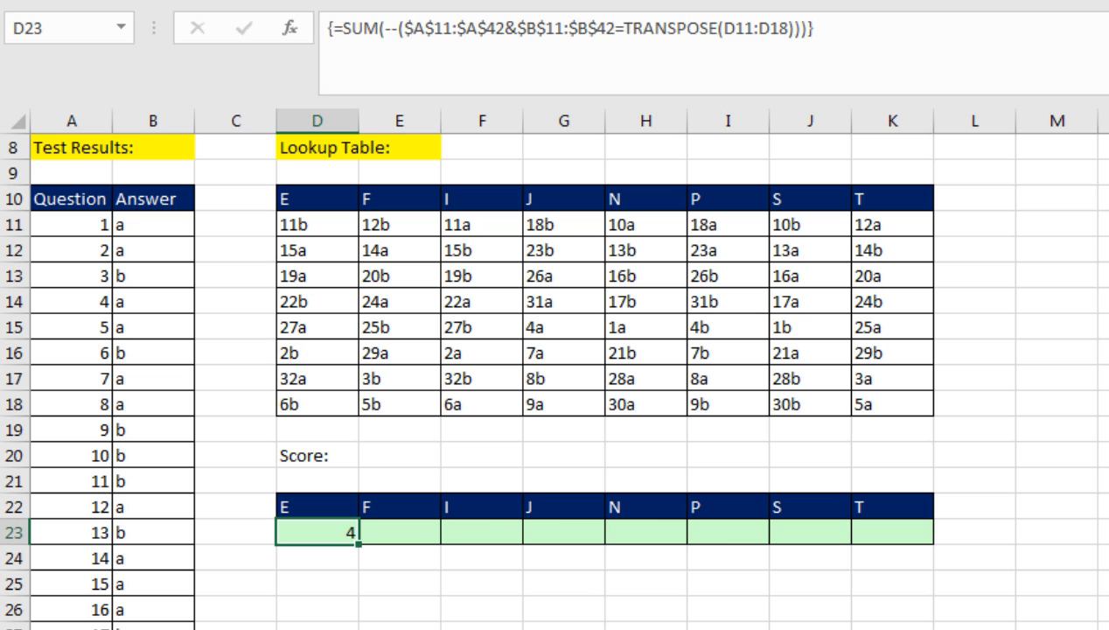
pyautogui.doubleClick(319, 532)
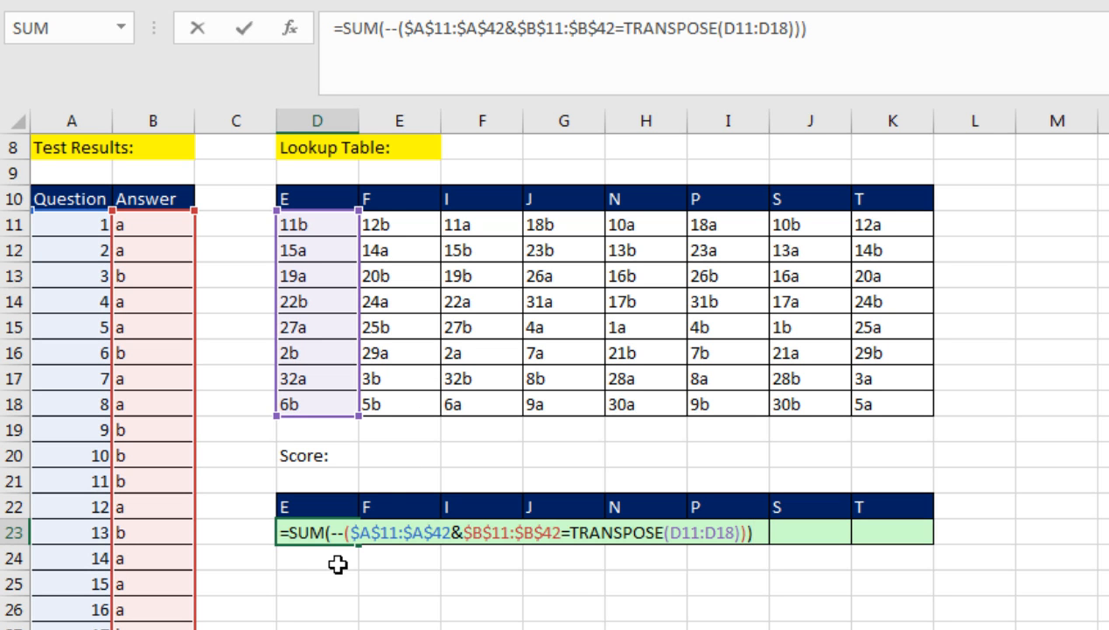
pyautogui.moveTo(391, 578)
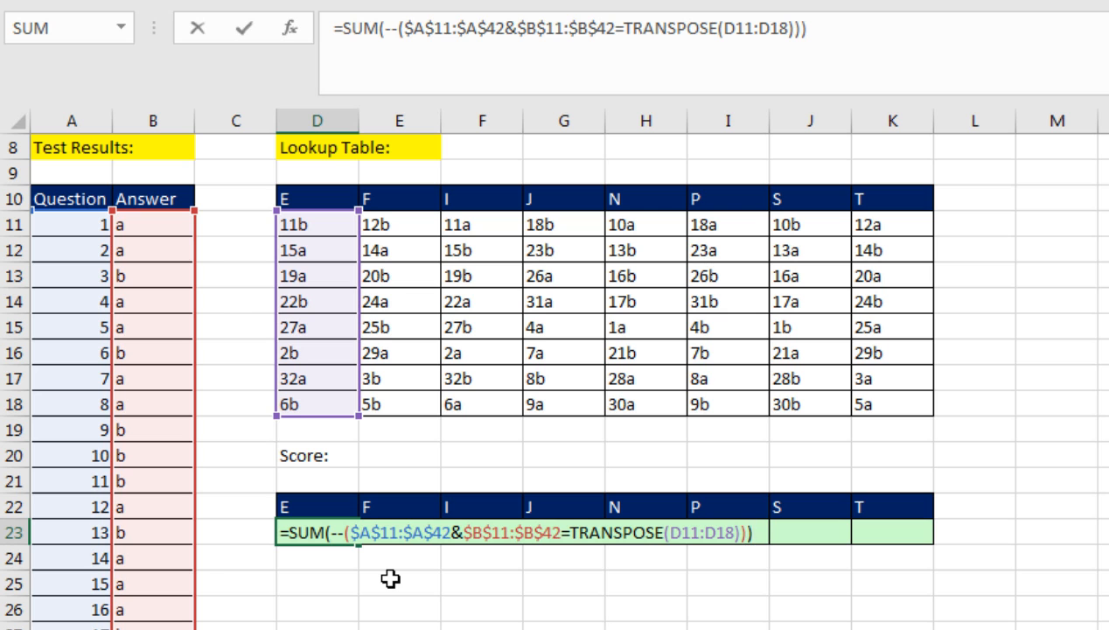
pyautogui.moveTo(491, 545)
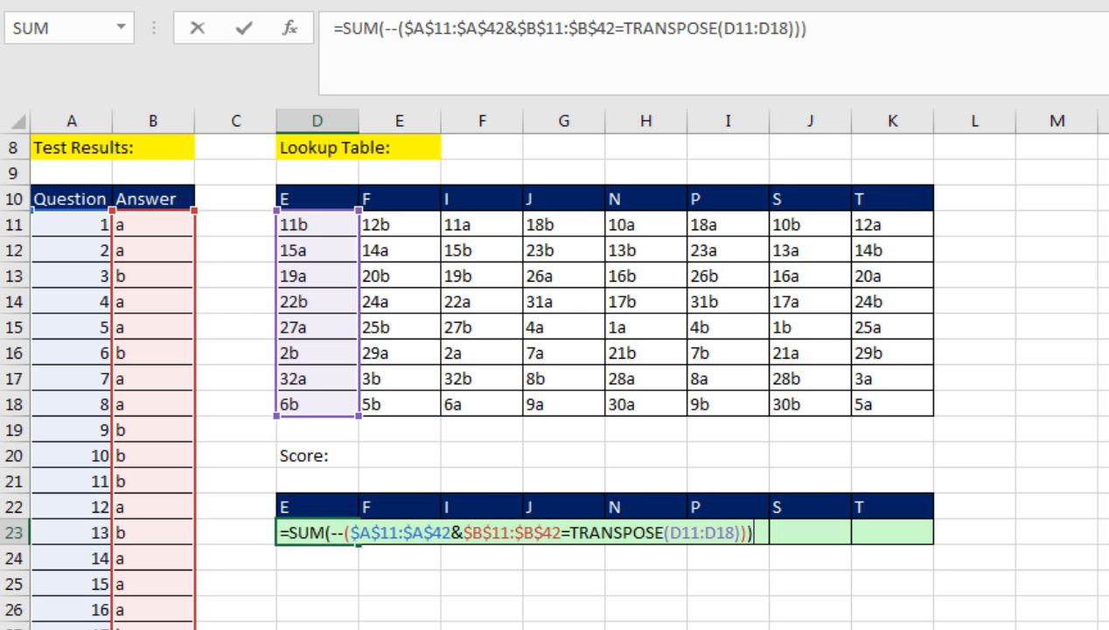
pyautogui.press('ctrl+shift+enter')
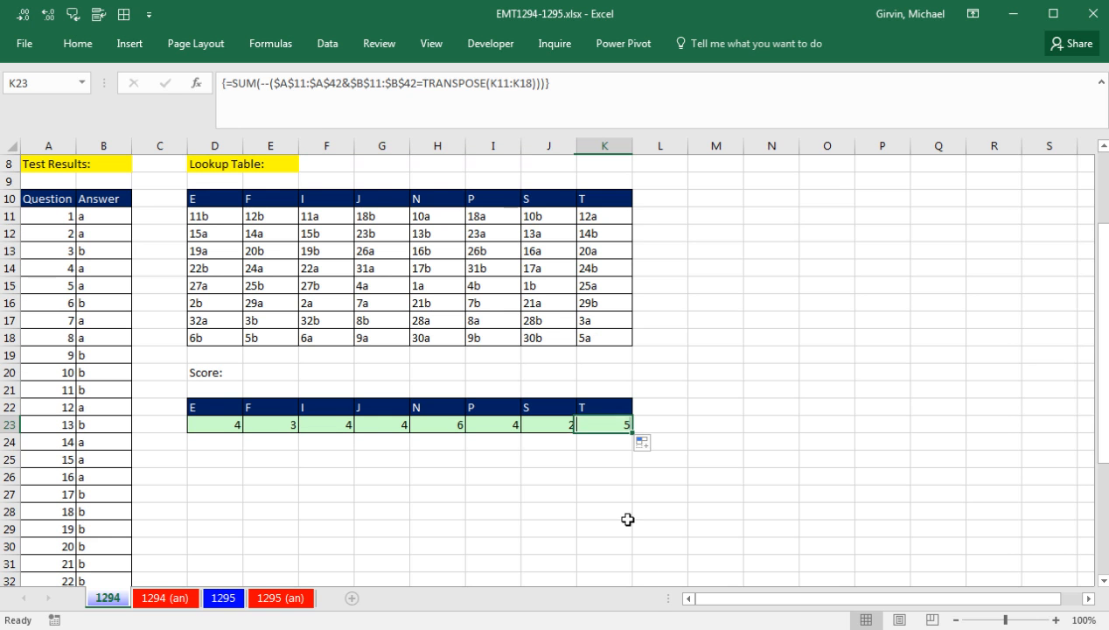
# Step: Check that the copied T score formula in K23 references TRANSPOSE(K11:K18)
pyautogui.doubleClick(603, 424)
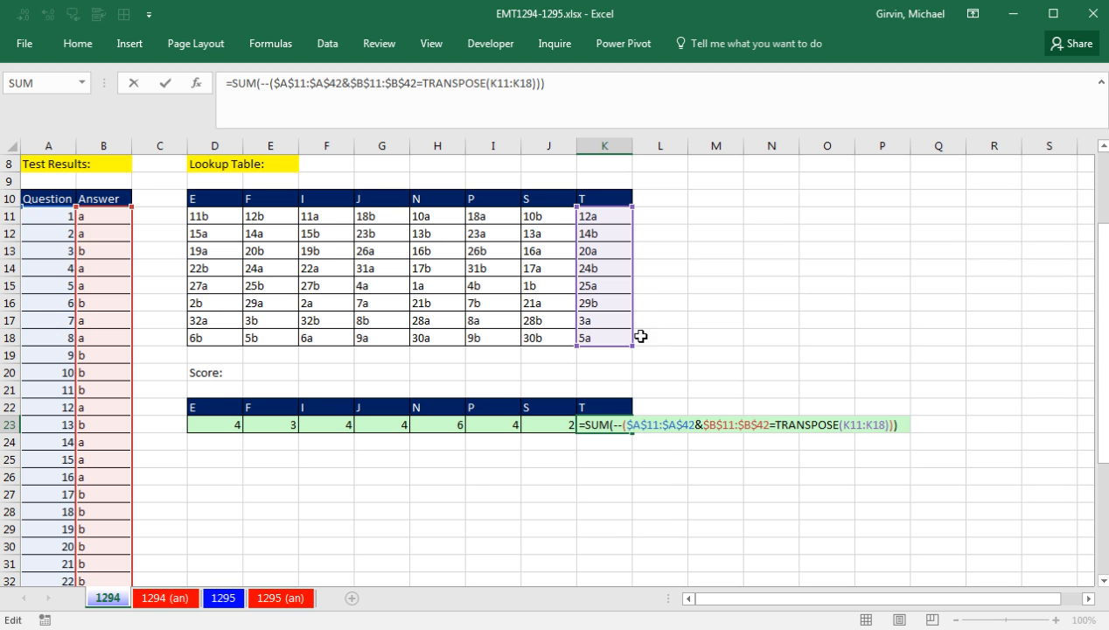
pyautogui.press('ctrl+shift+enter')
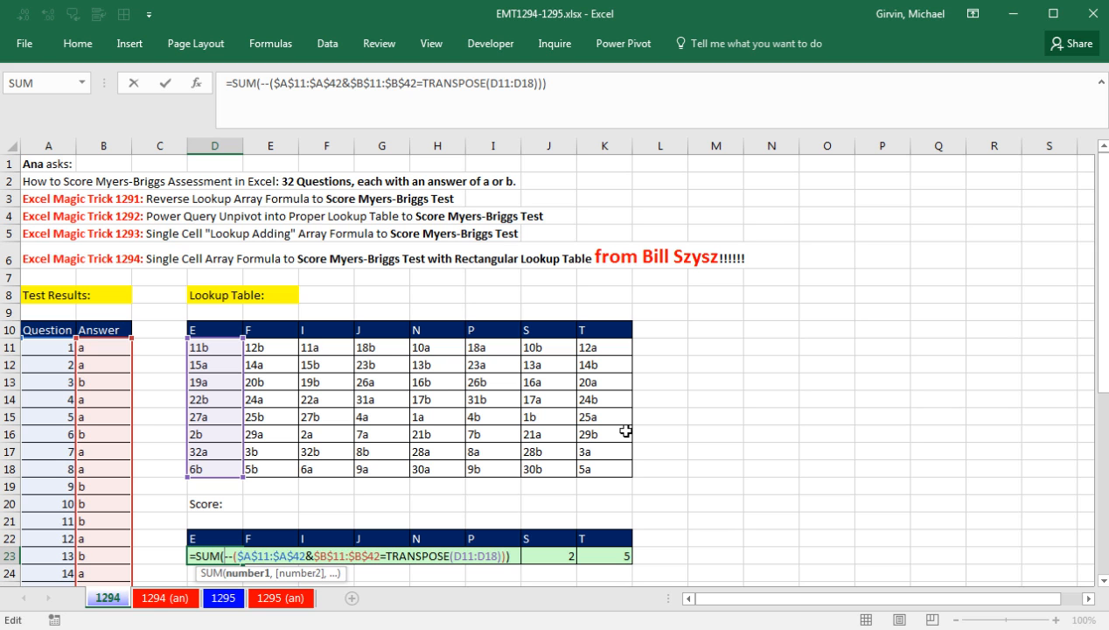
pyautogui.moveTo(455, 419)
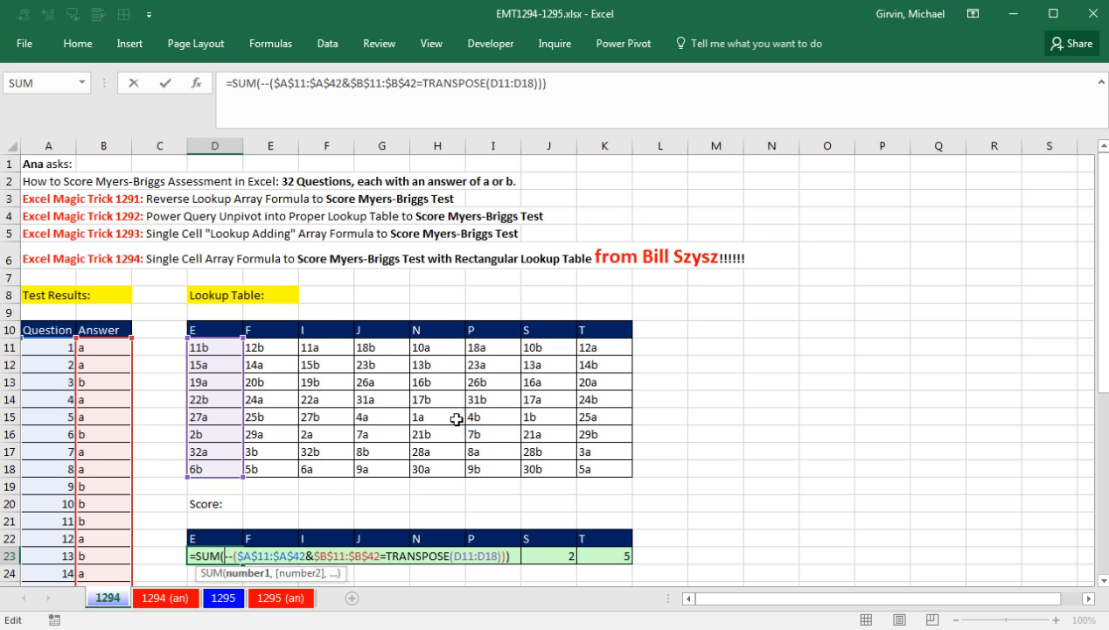
pyautogui.moveTo(338, 513)
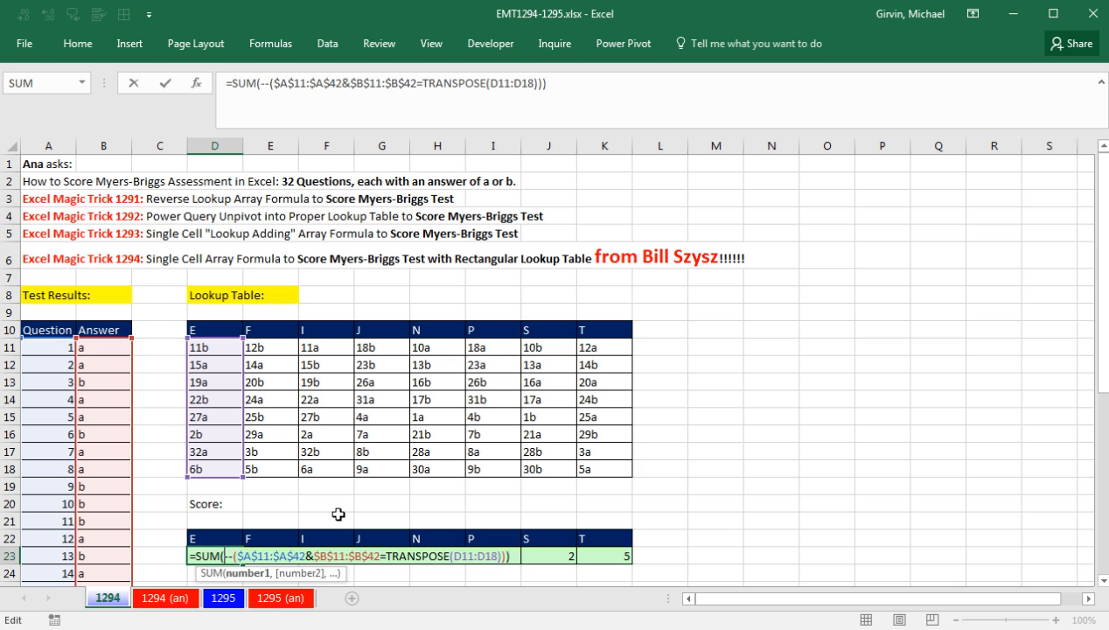